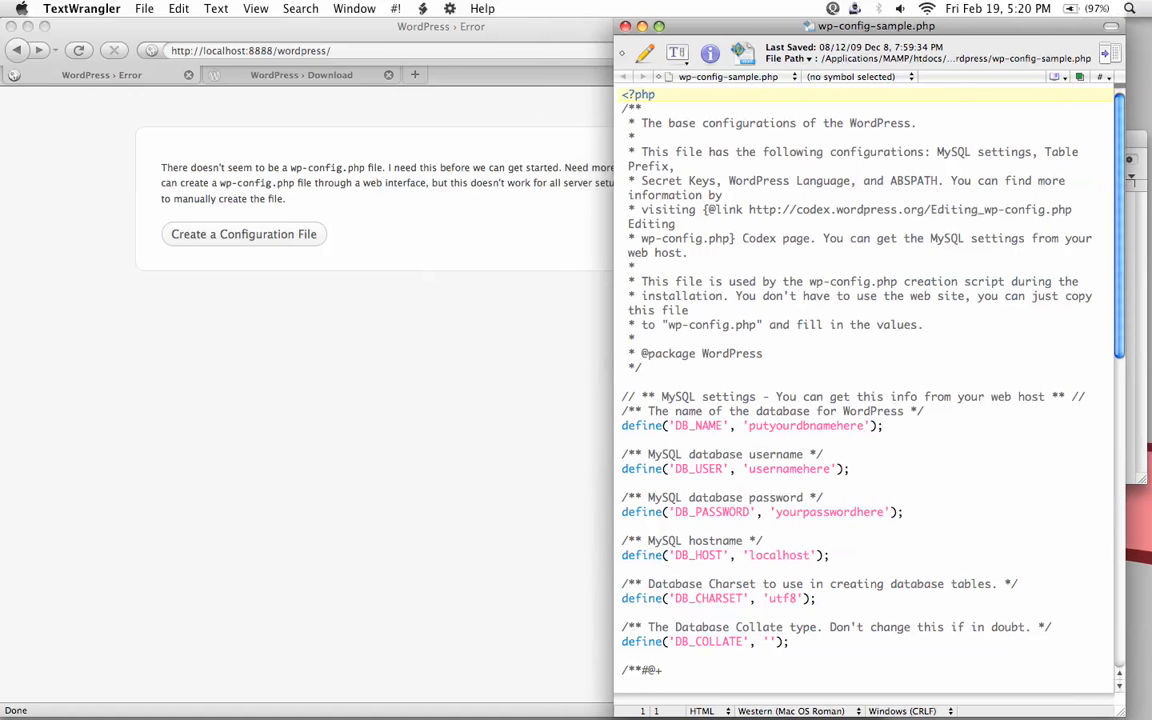
# - Save the sample configuration document as wp-config.php in the wordpress folder
pyautogui.click(858, 181)
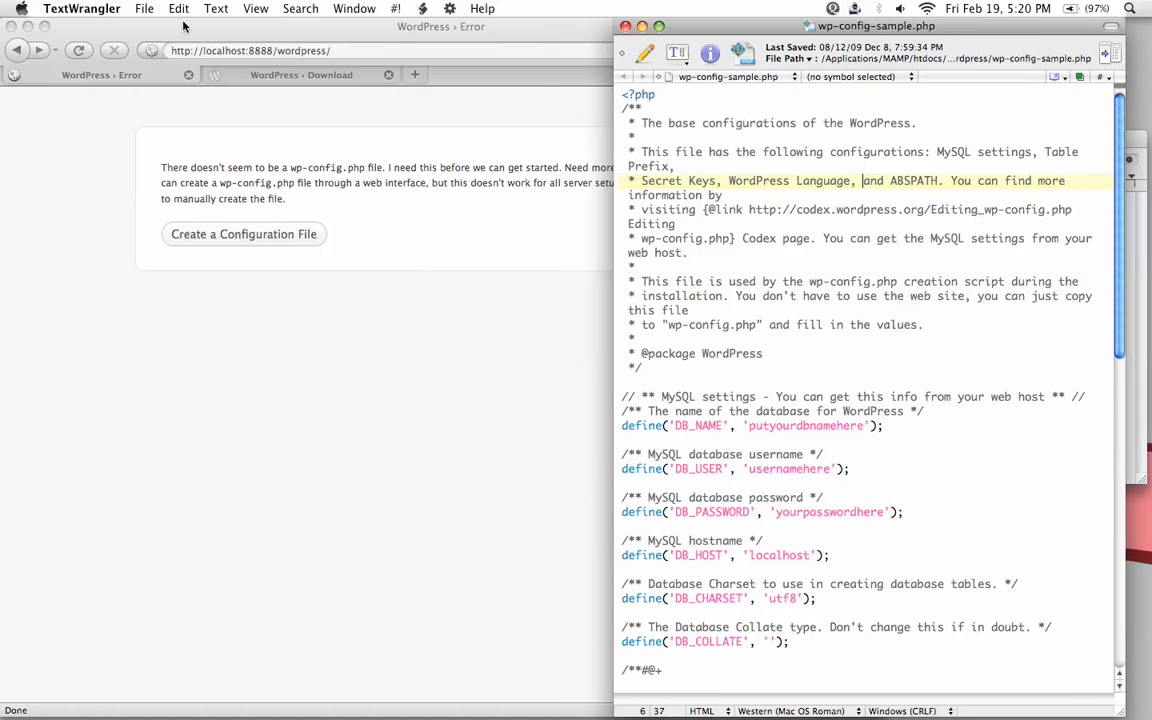
pyautogui.click(144, 8)
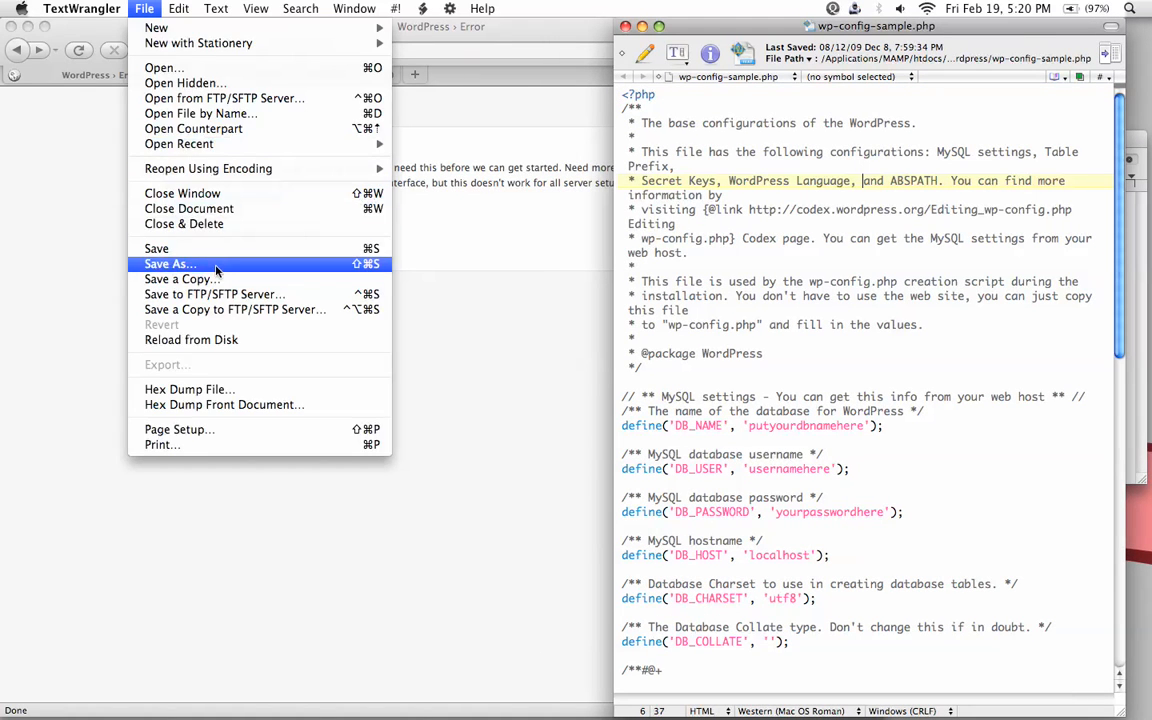
pyautogui.click(170, 263)
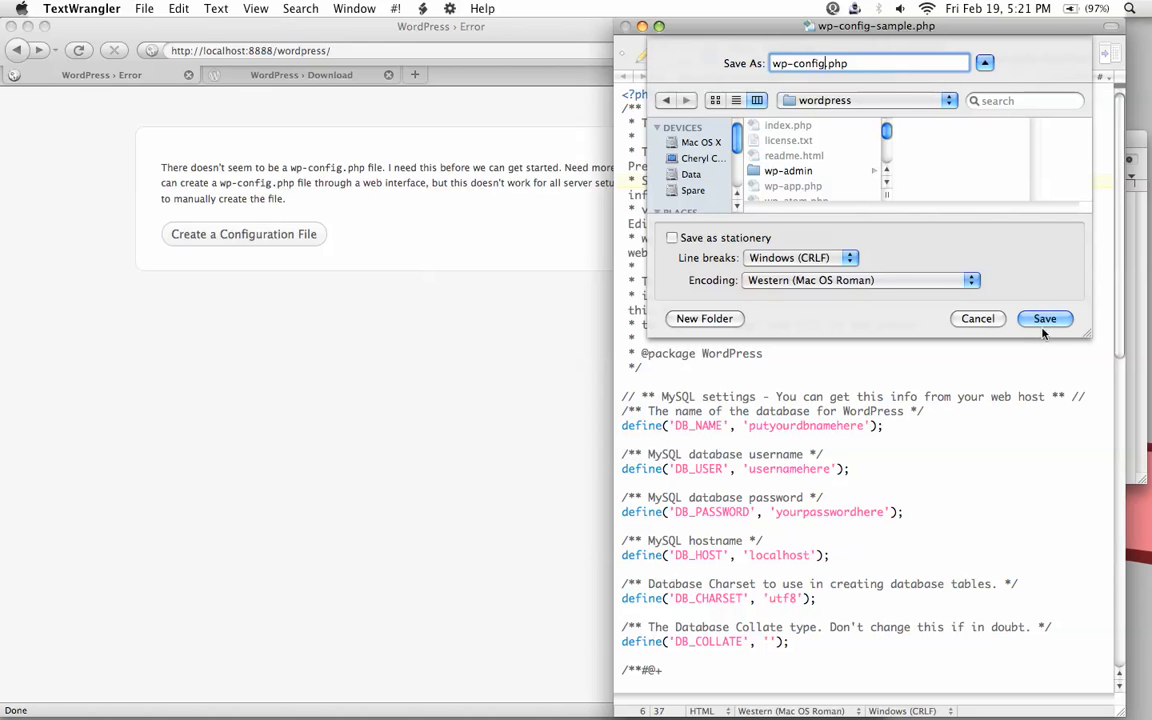
pyautogui.click(1044, 318)
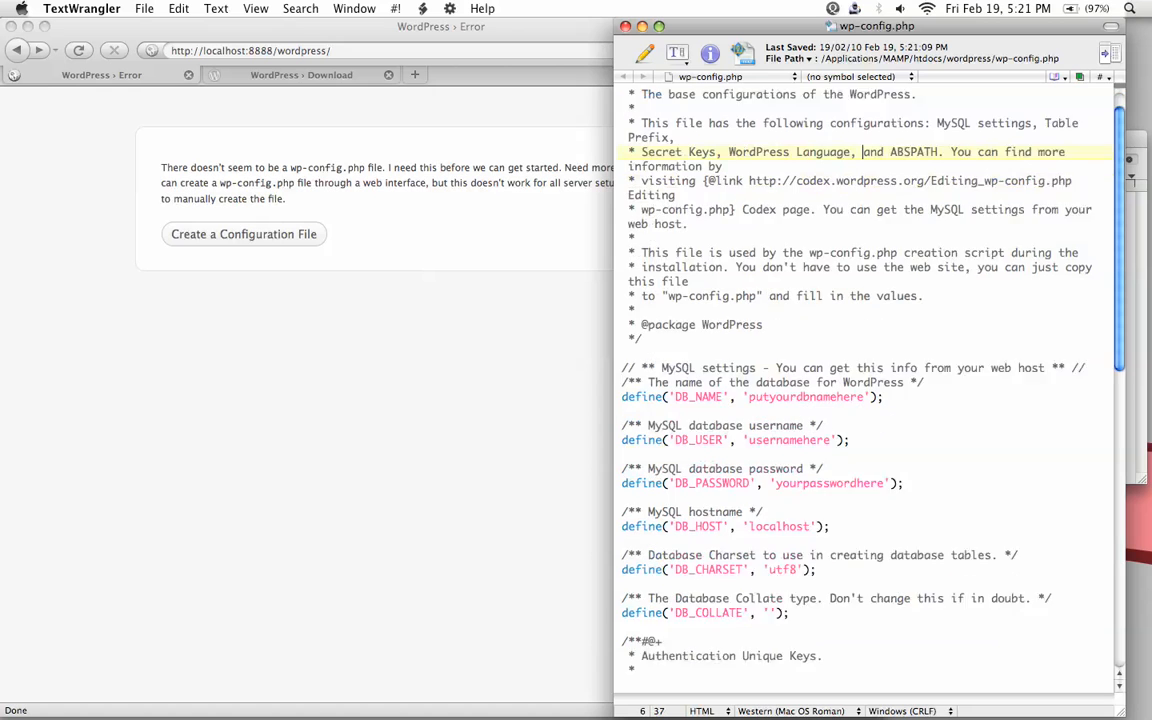
pyautogui.scroll(-3)
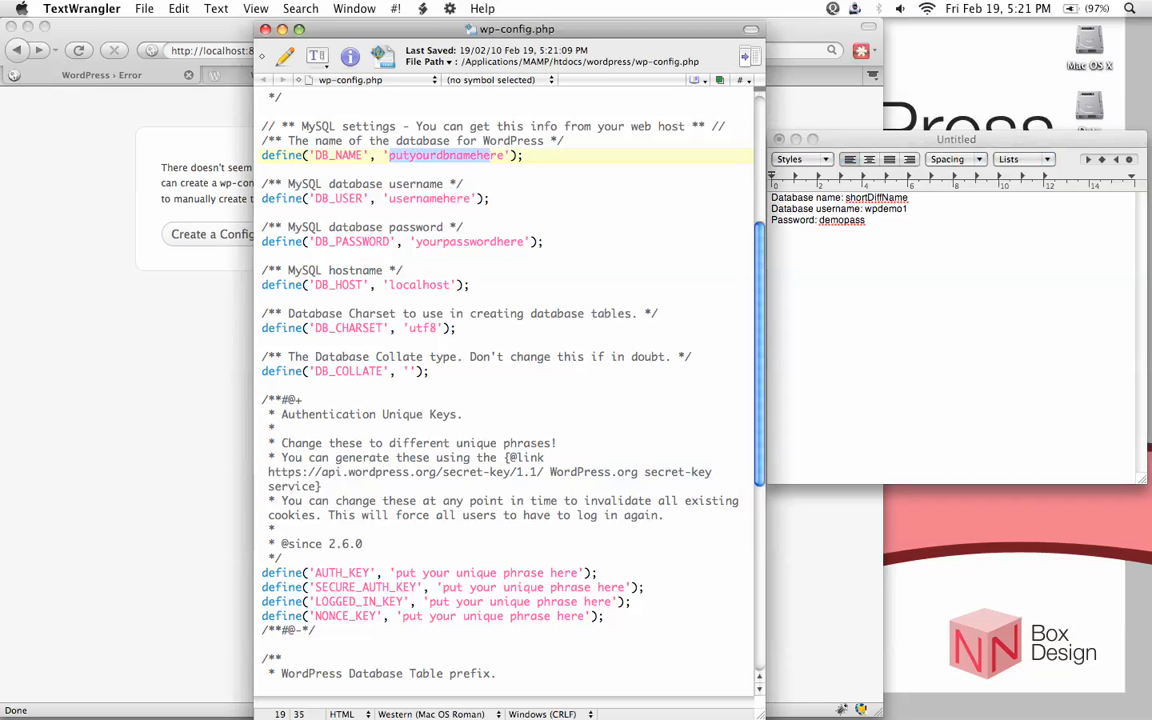
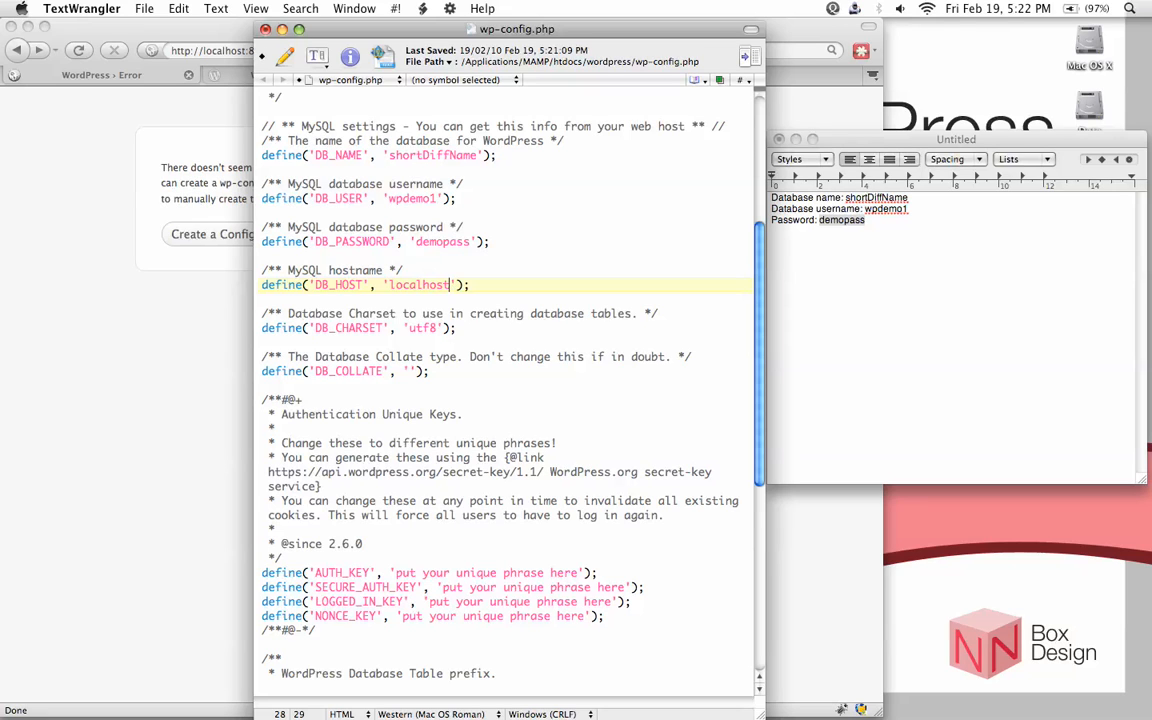
# - Append the port :8889 to localhost in the DB_HOST line, fixing the mistyped digits
pyautogui.write(':')
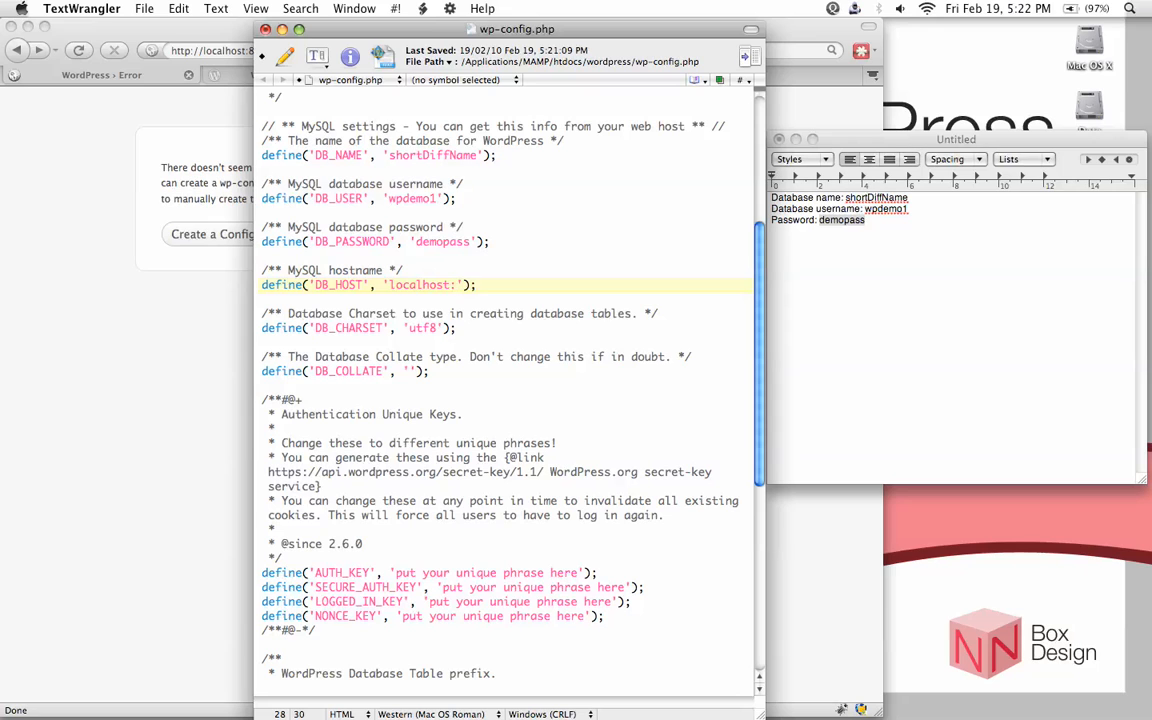
pyautogui.write('8888')
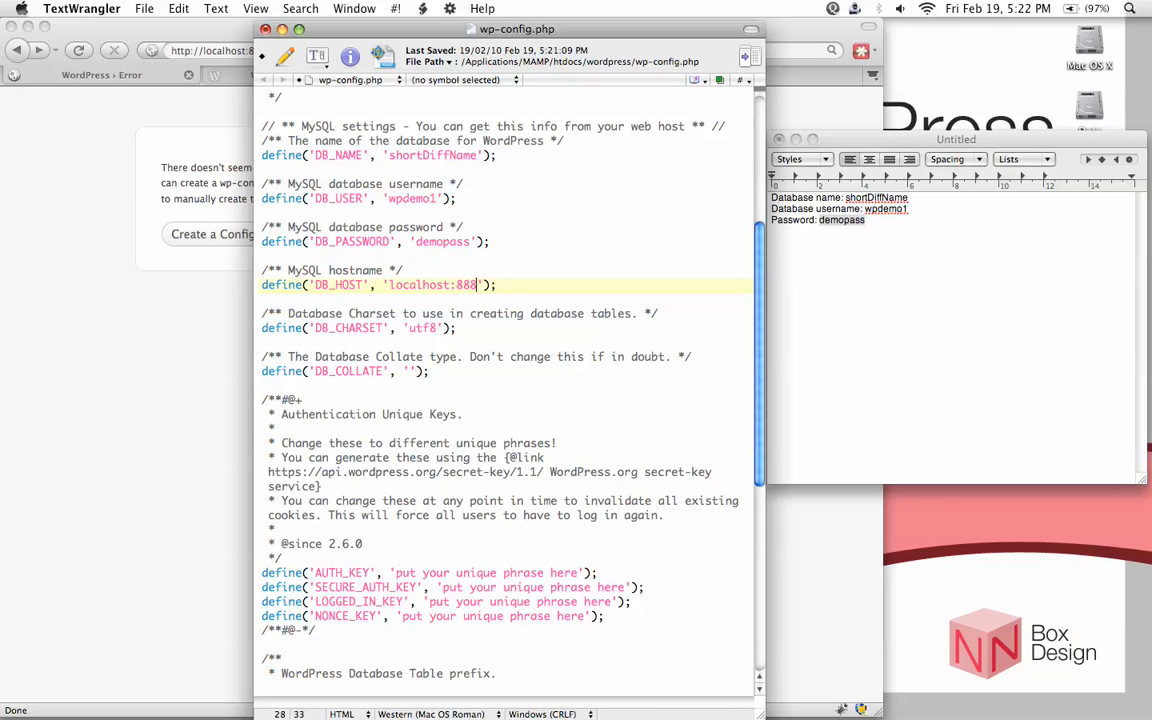
pyautogui.write('9')
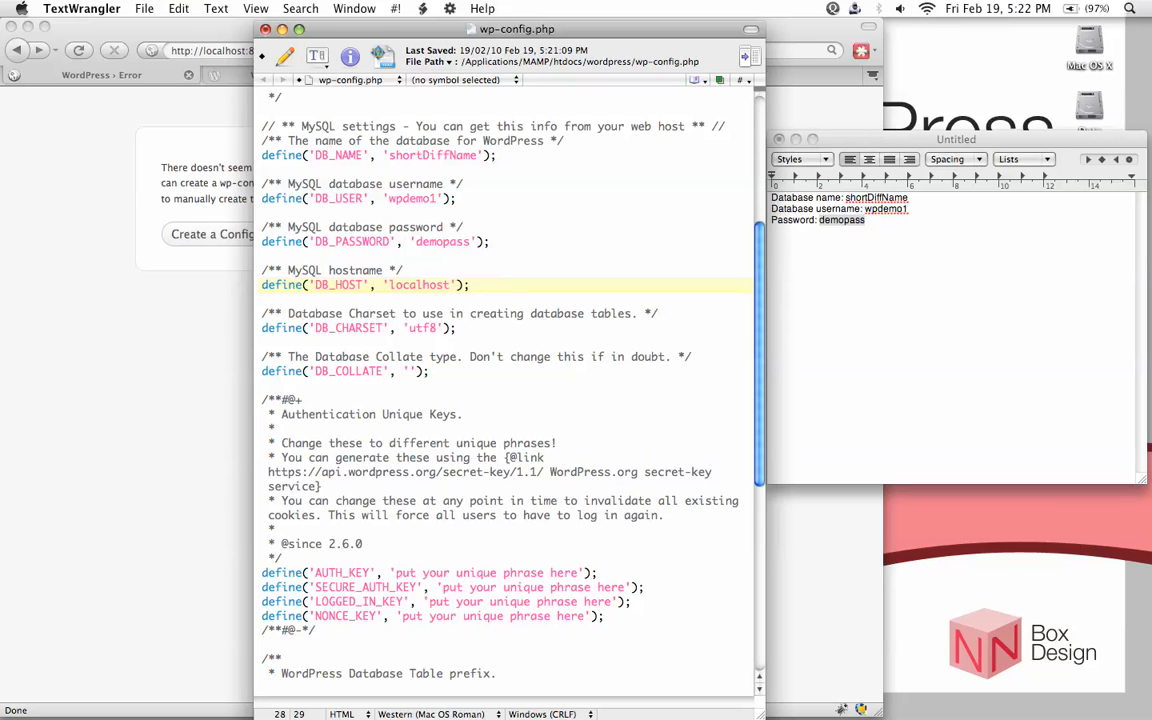
pyautogui.write(':8889')
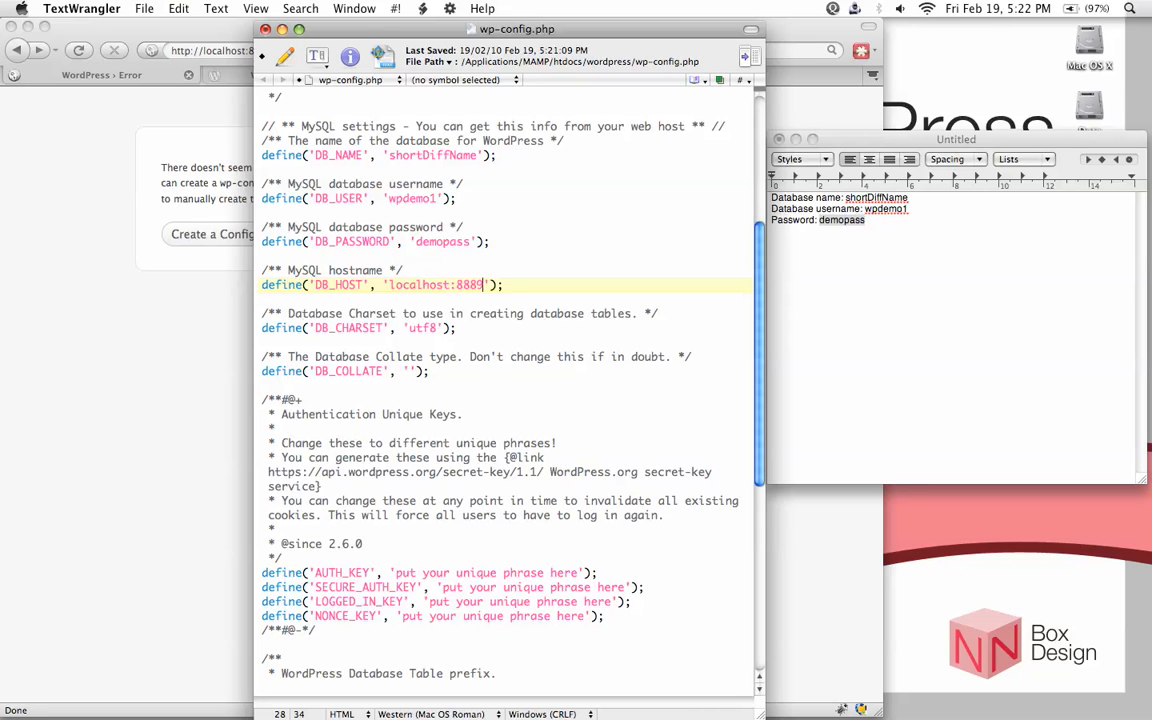
pyautogui.write('9')
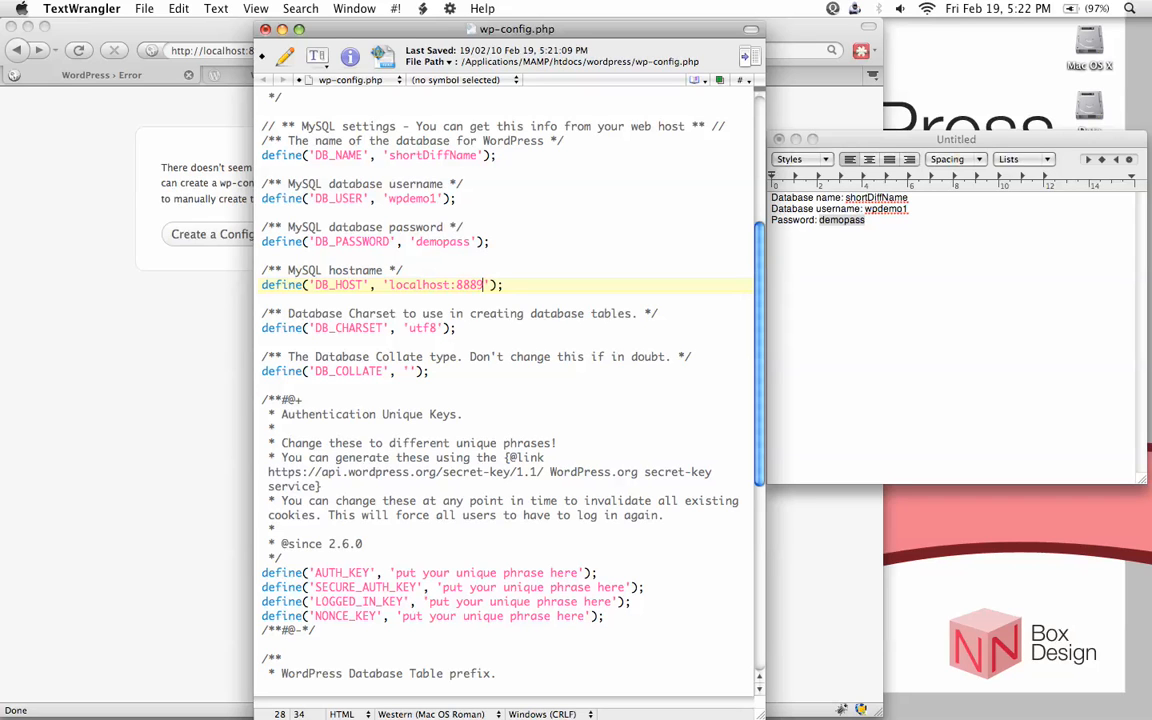
pyautogui.write('9')
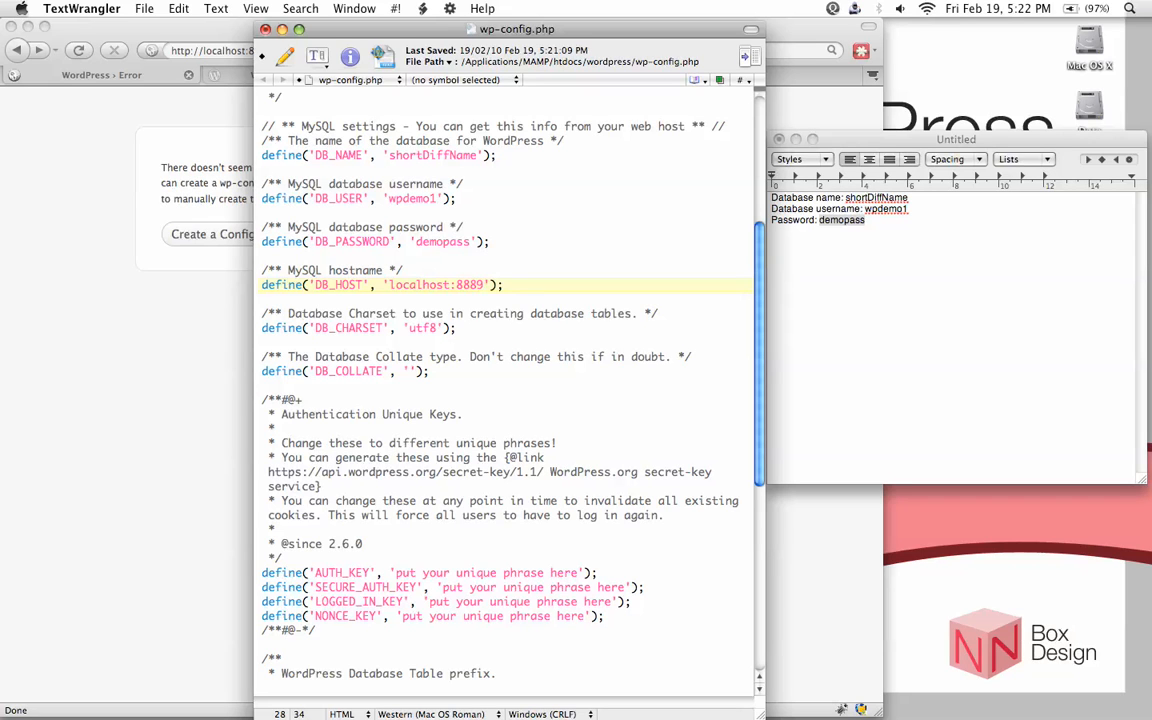
pyautogui.scroll(3)
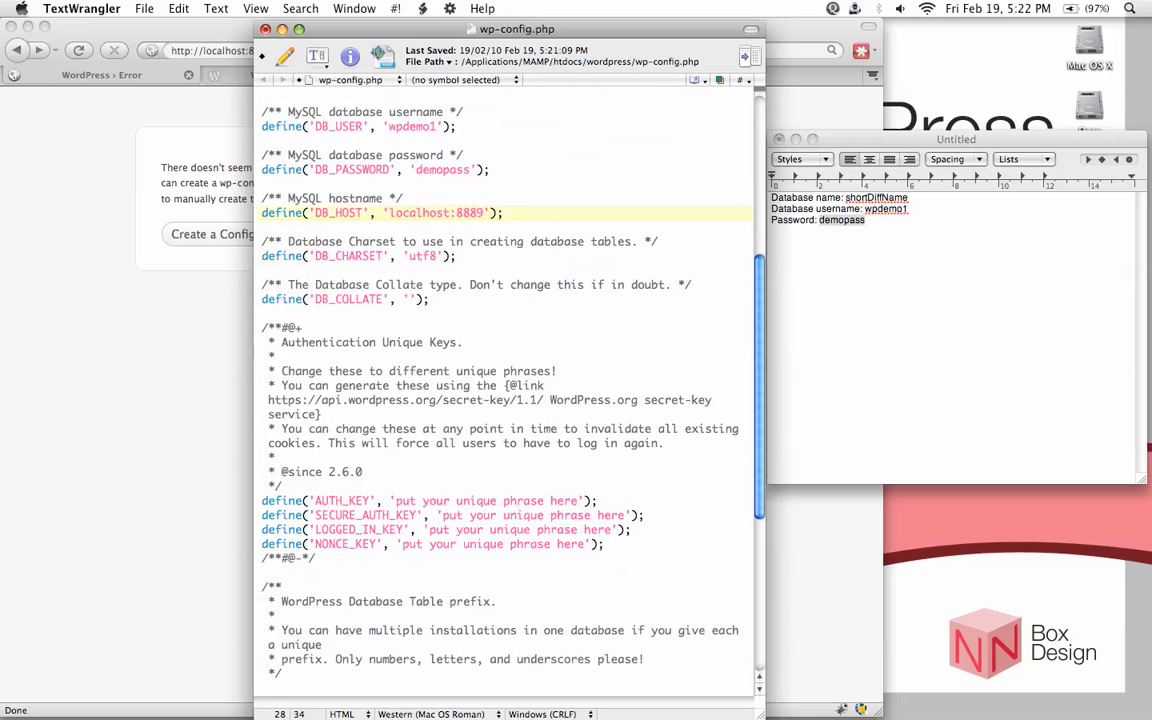
pyautogui.scroll(-3)
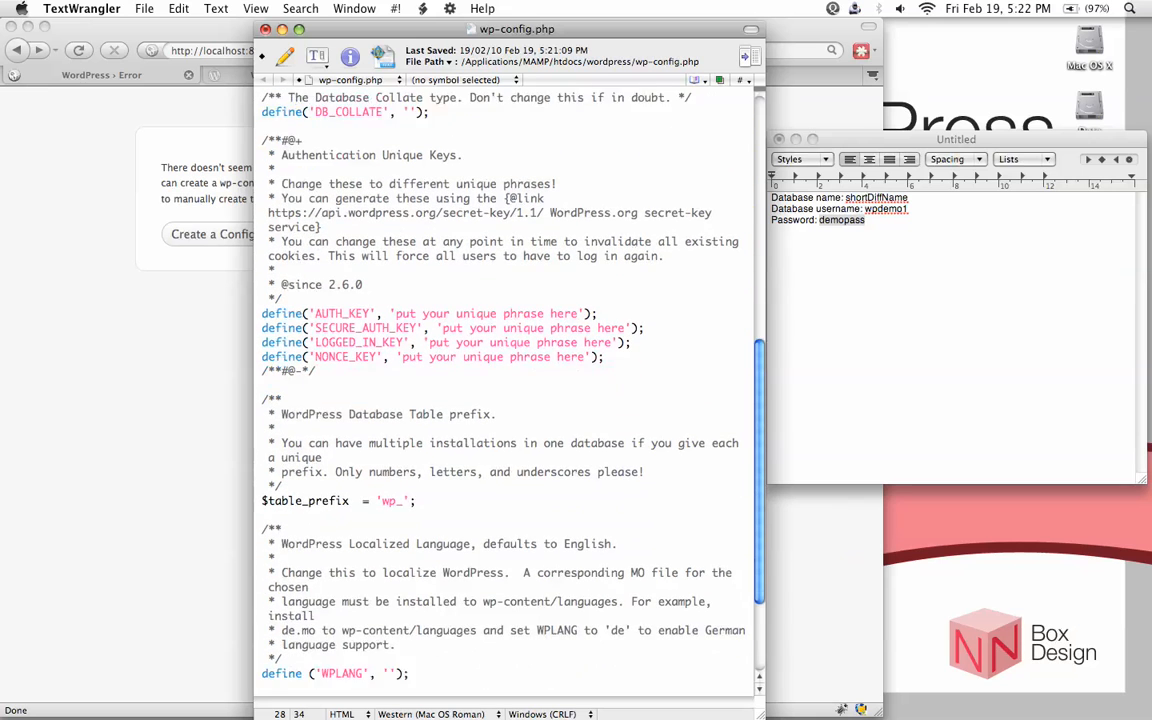
# - Scroll to the secret-key comment and right-click the api.wordpress.org/secret-key/1.1/ URL
pyautogui.scroll(-3)
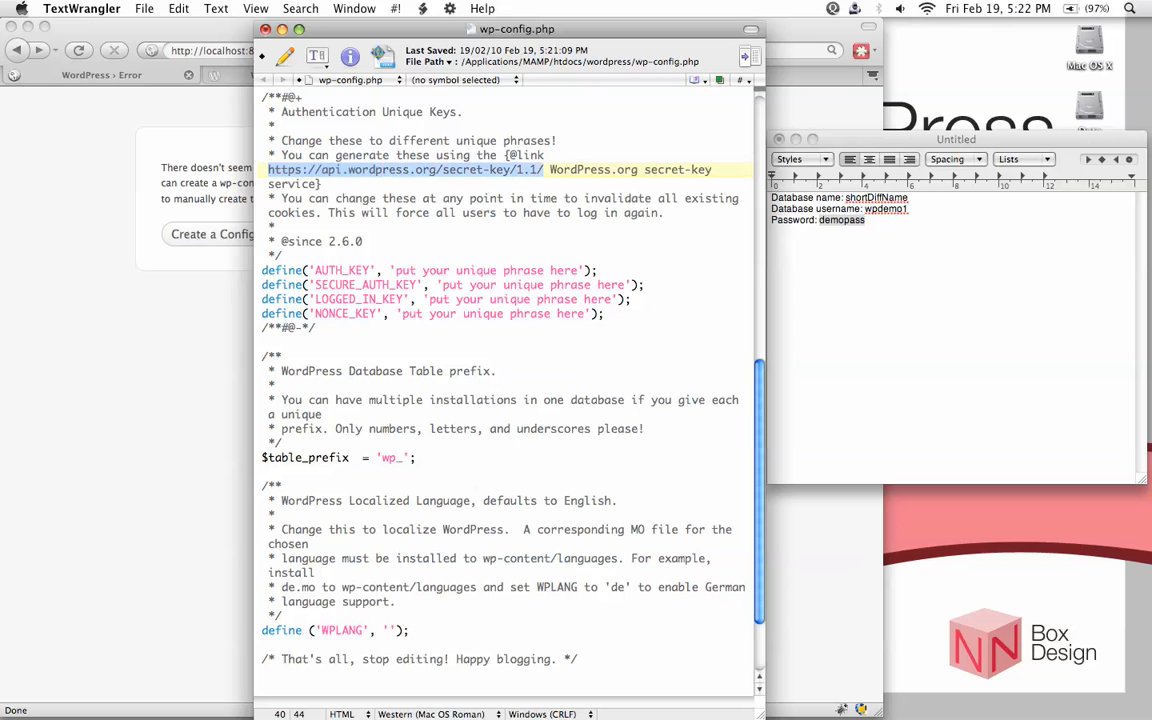
pyautogui.rightClick(405, 169)
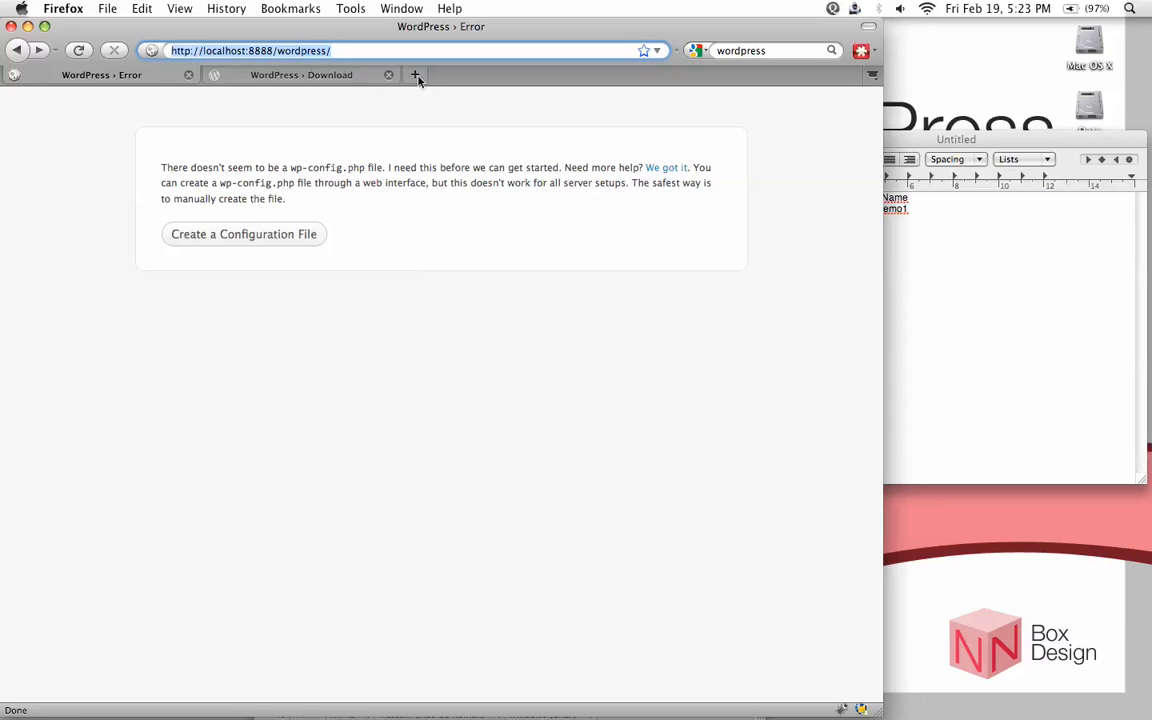
# - Load the secret-key generator in a new Firefox tab and copy the four define lines
pyautogui.click(302, 74)
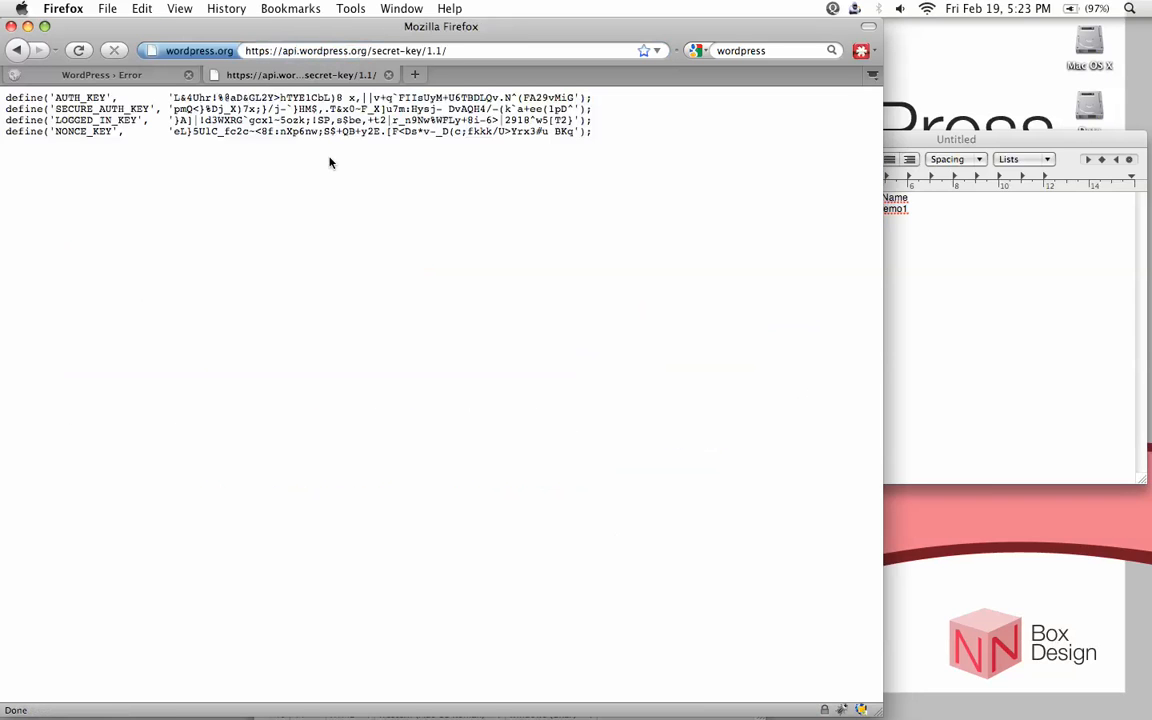
pyautogui.moveTo(393, 176)
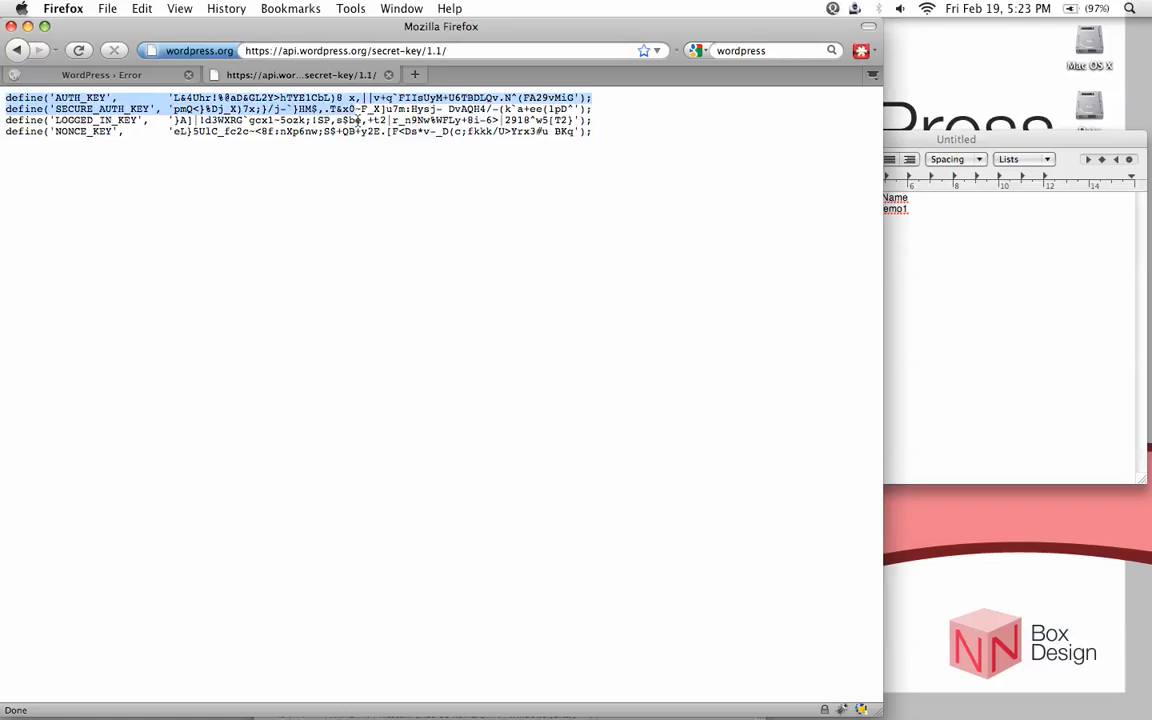
pyautogui.rightClick(515, 131)
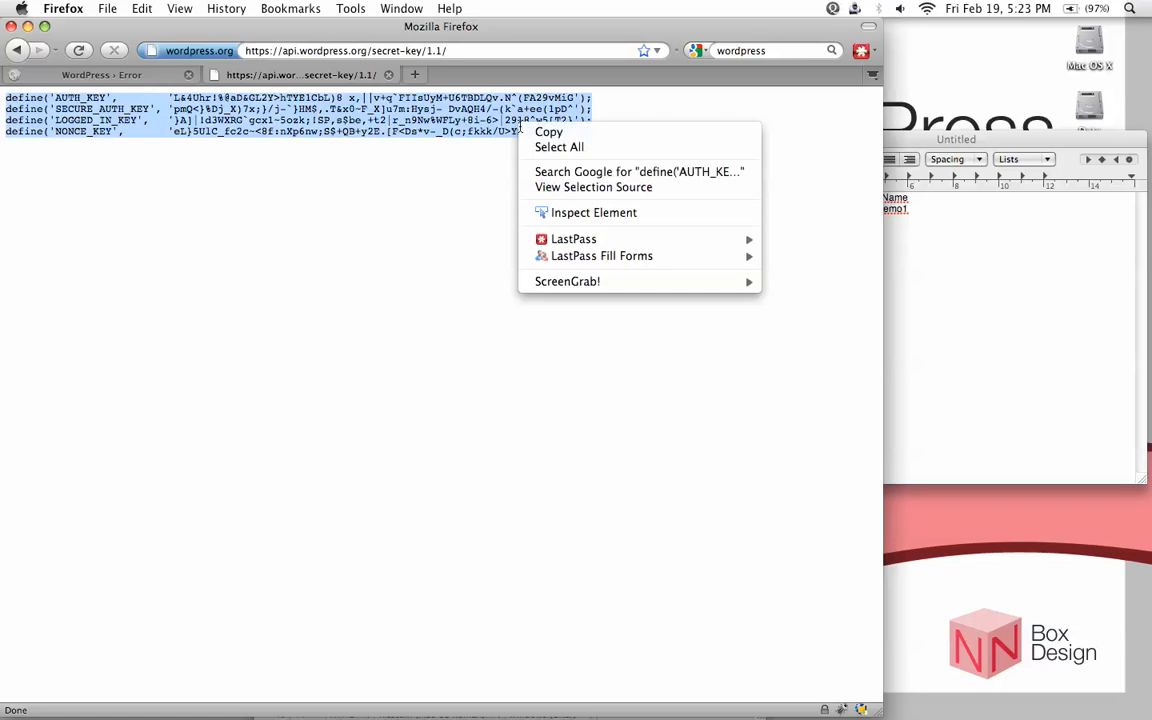
pyautogui.click(549, 132)
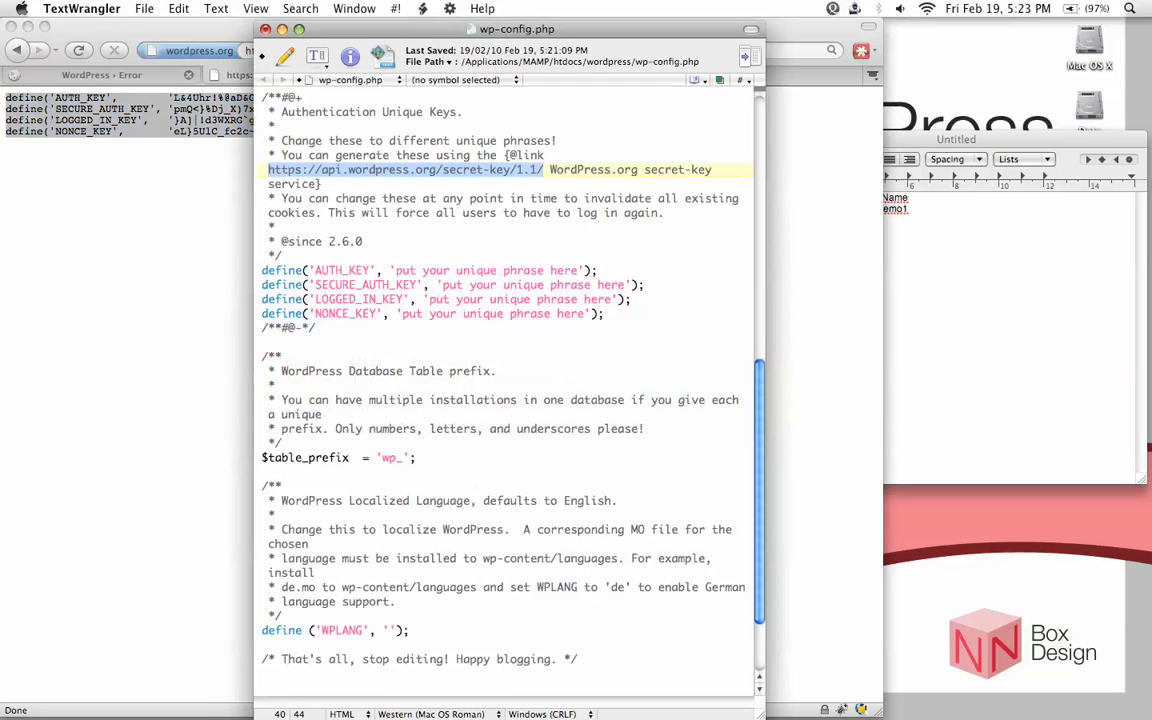
# - Select the four 'put your unique phrase here' key lines and paste the generated keys over them
pyautogui.scroll(-3)
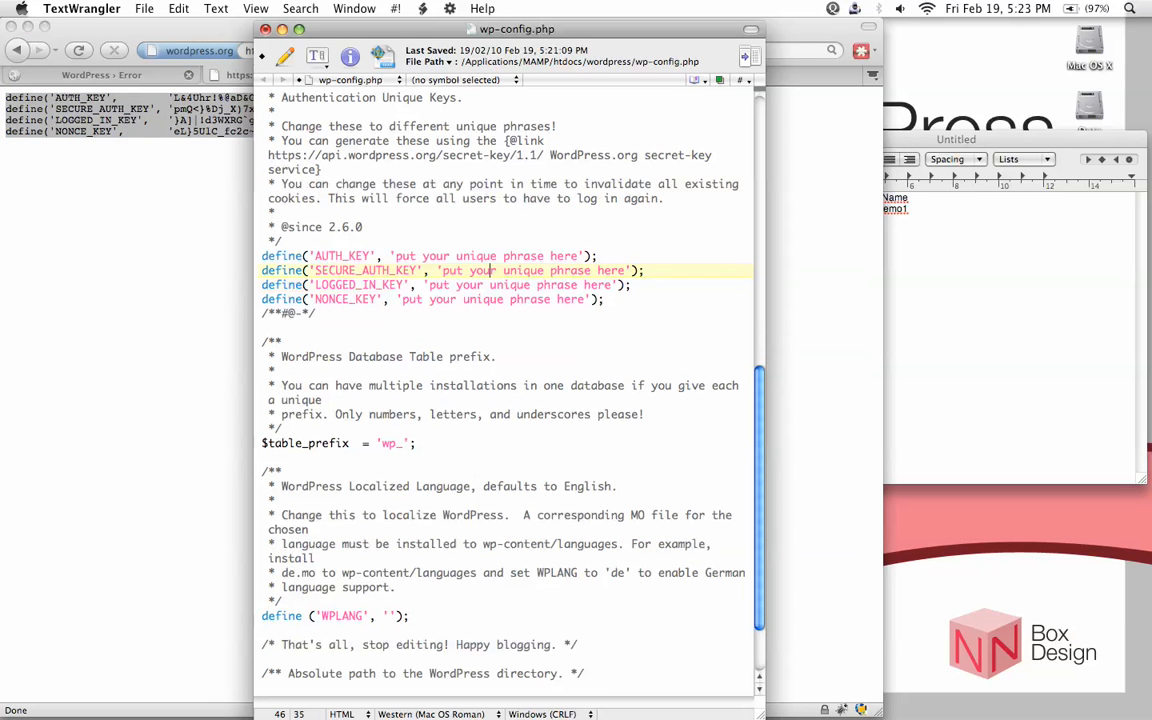
pyautogui.moveTo(261, 255); pyautogui.dragTo(604, 299)
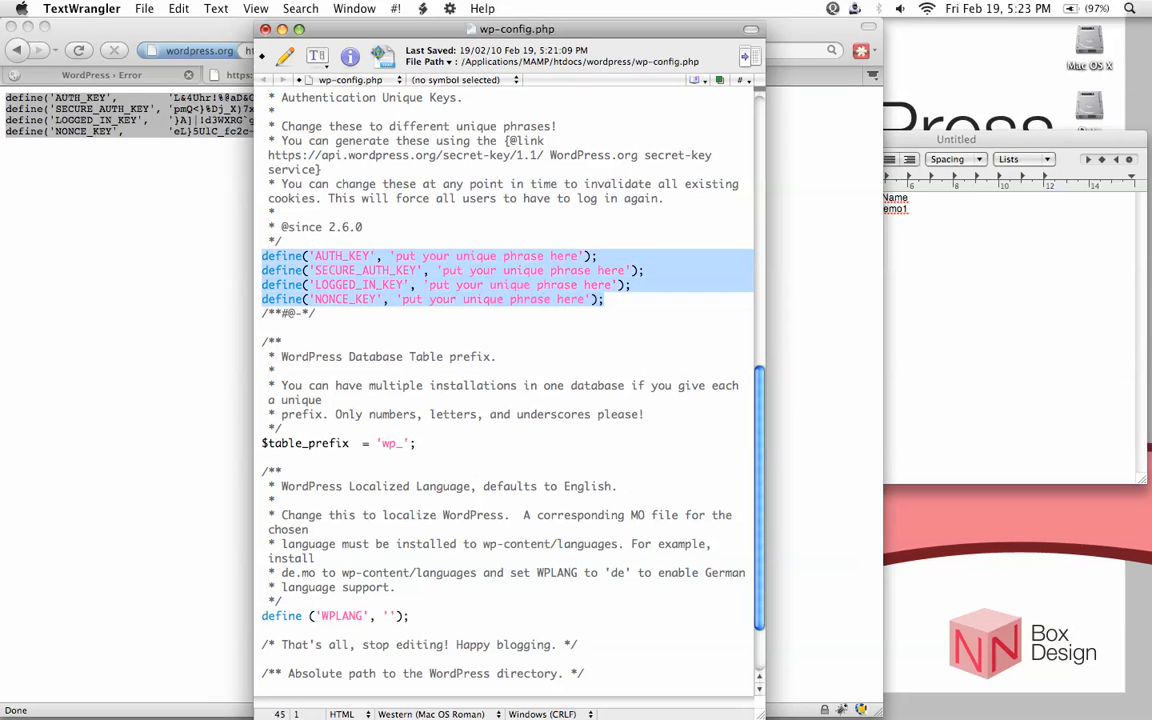
pyautogui.moveTo(540, 293)
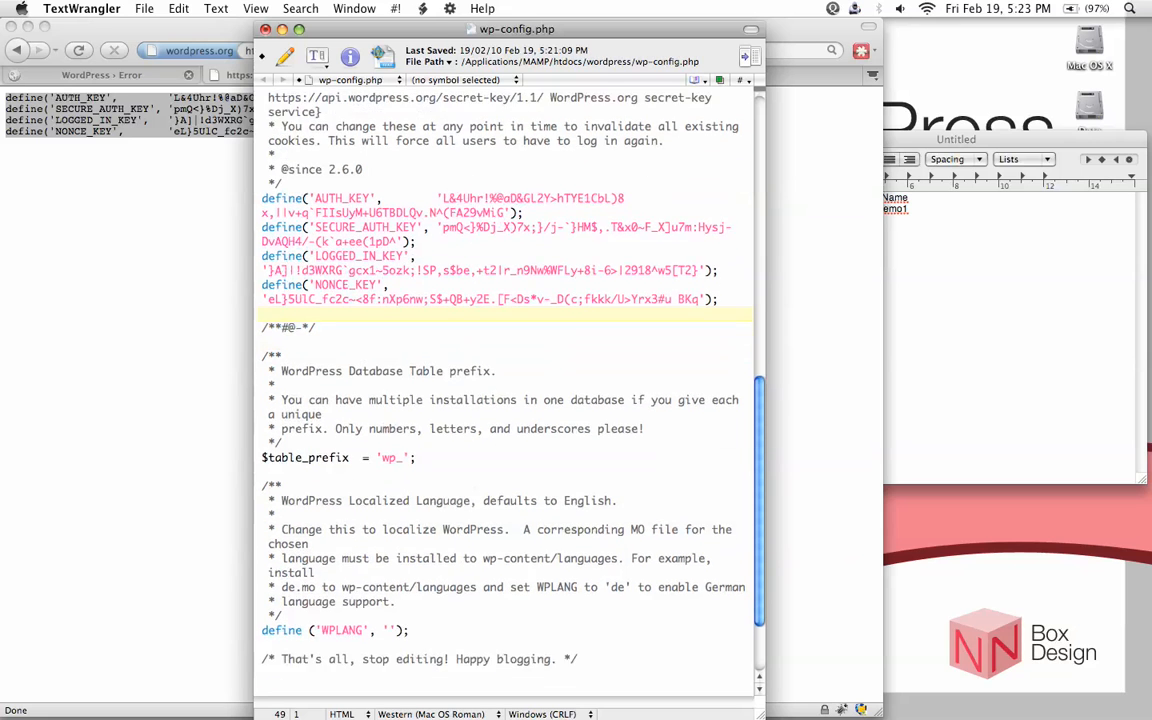
pyautogui.scroll(-3)
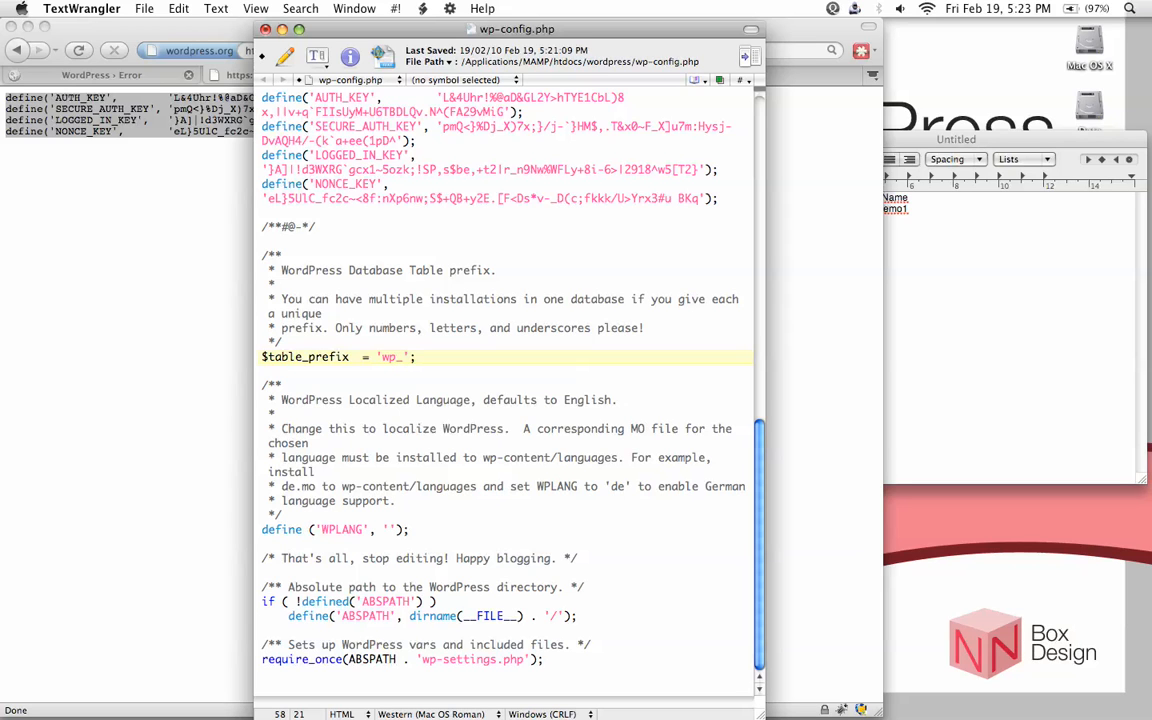
# - Change $table_prefix in wp-config.php from 'wp_' to 'wpd_'
pyautogui.click(390, 357)
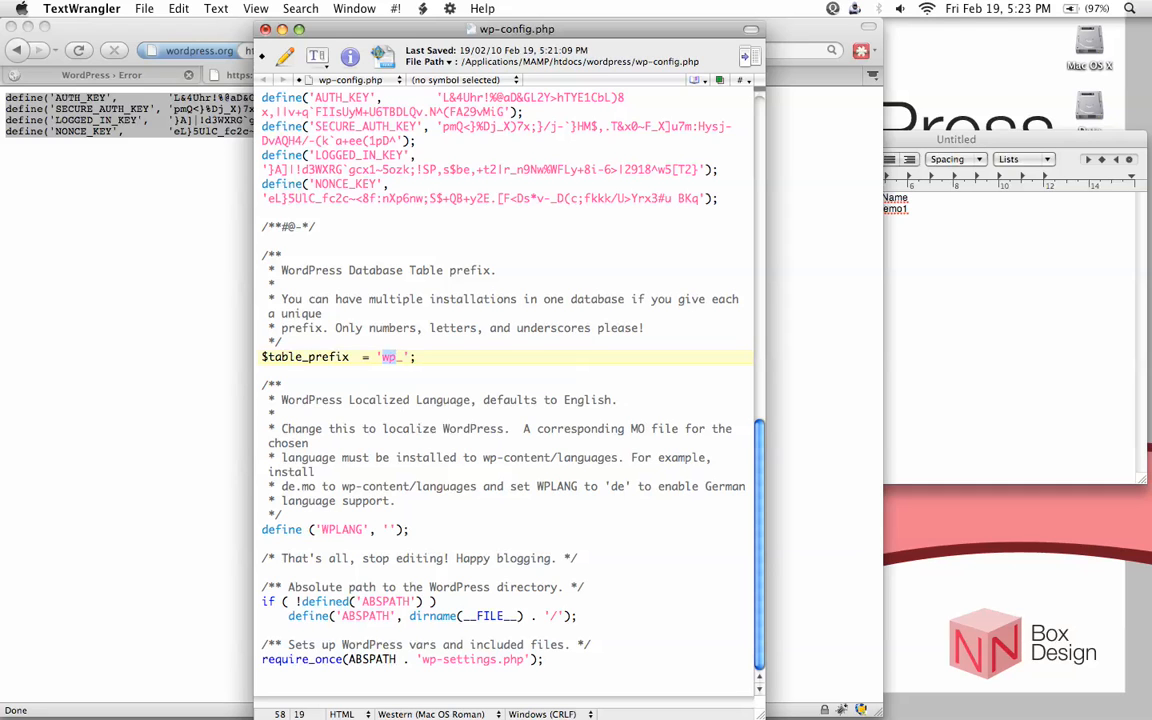
pyautogui.write('d')
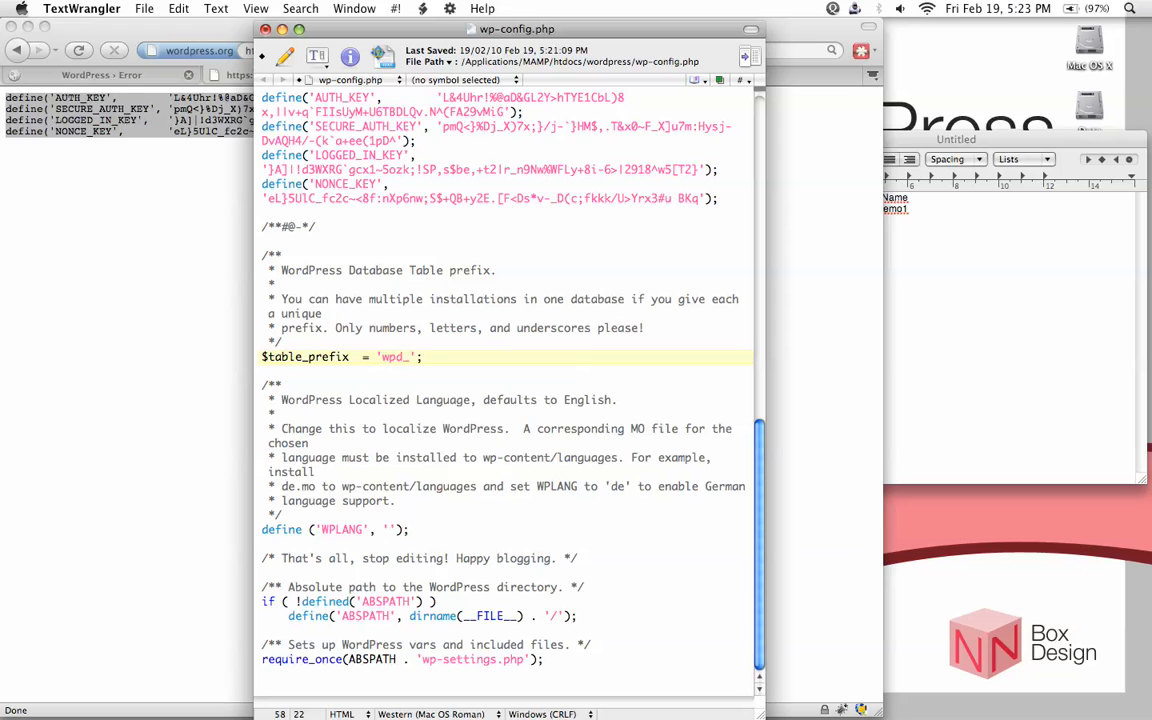
pyautogui.write('e')
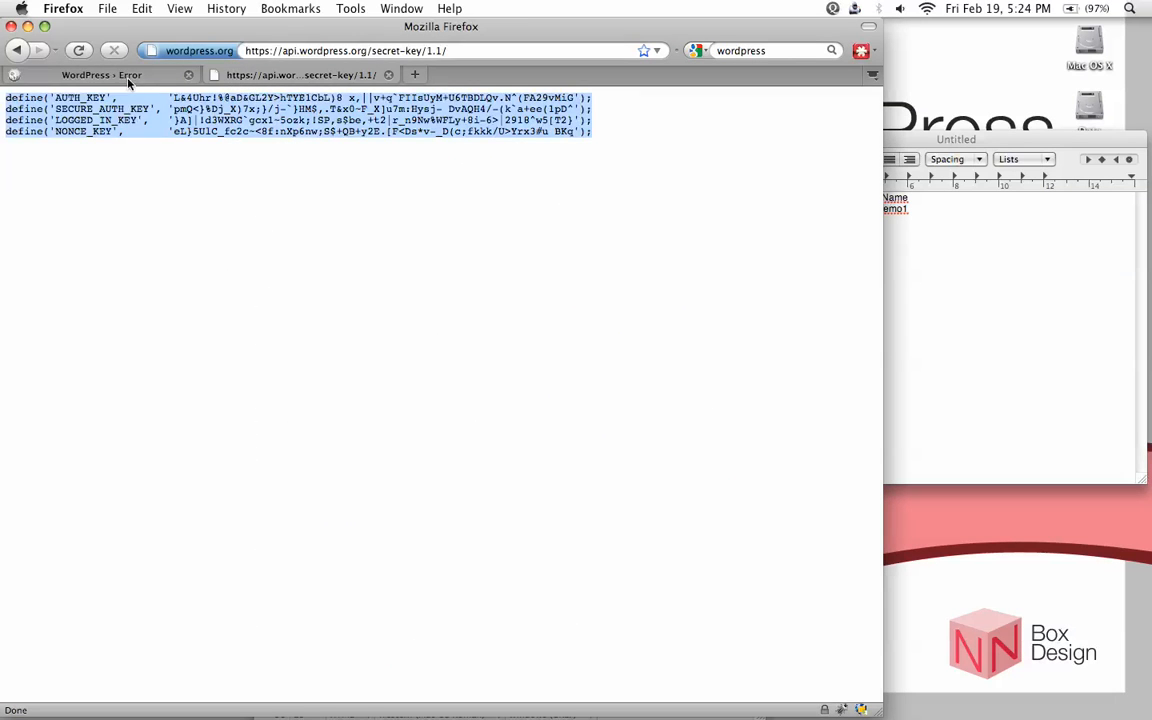
# - Check the local WordPress site in its Firefox tab, then go back to the config file
pyautogui.click(101, 74)
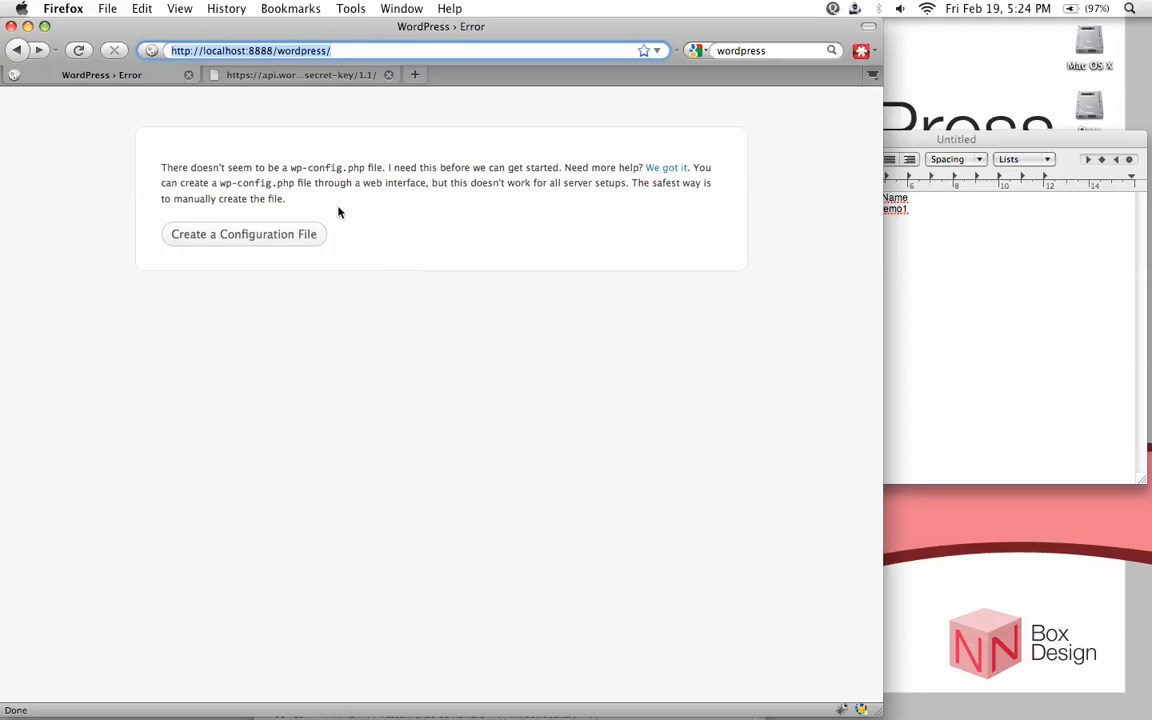
pyautogui.moveTo(430, 183)
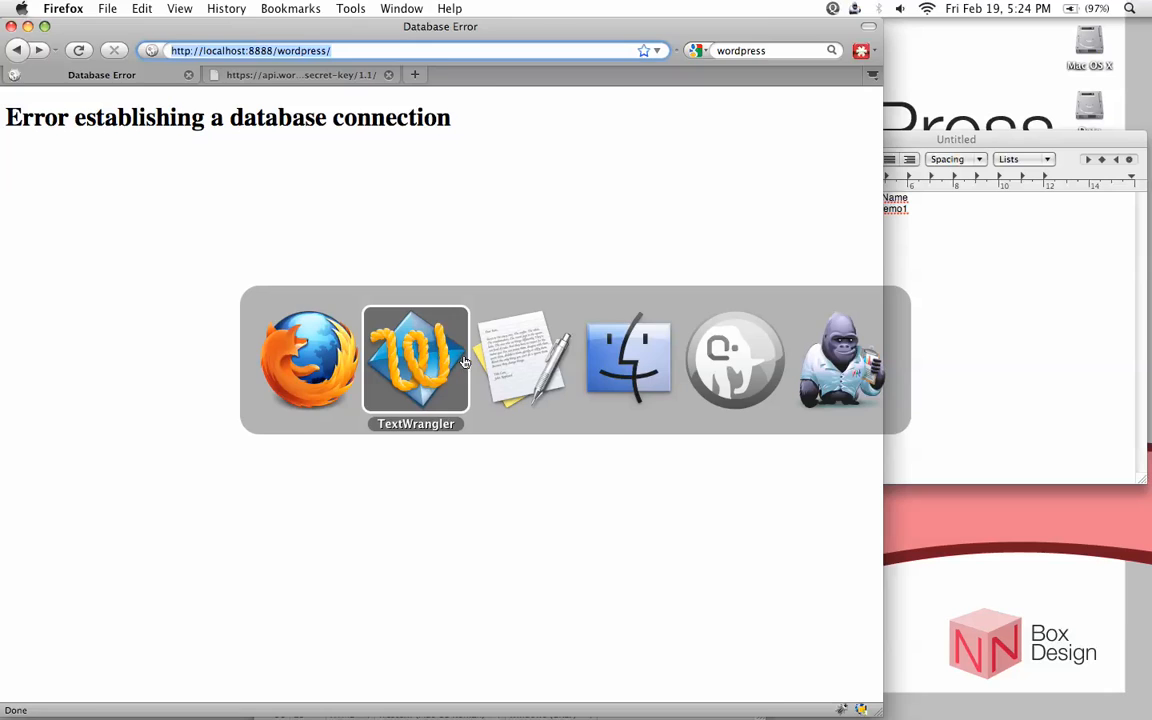
pyautogui.click(415, 360)
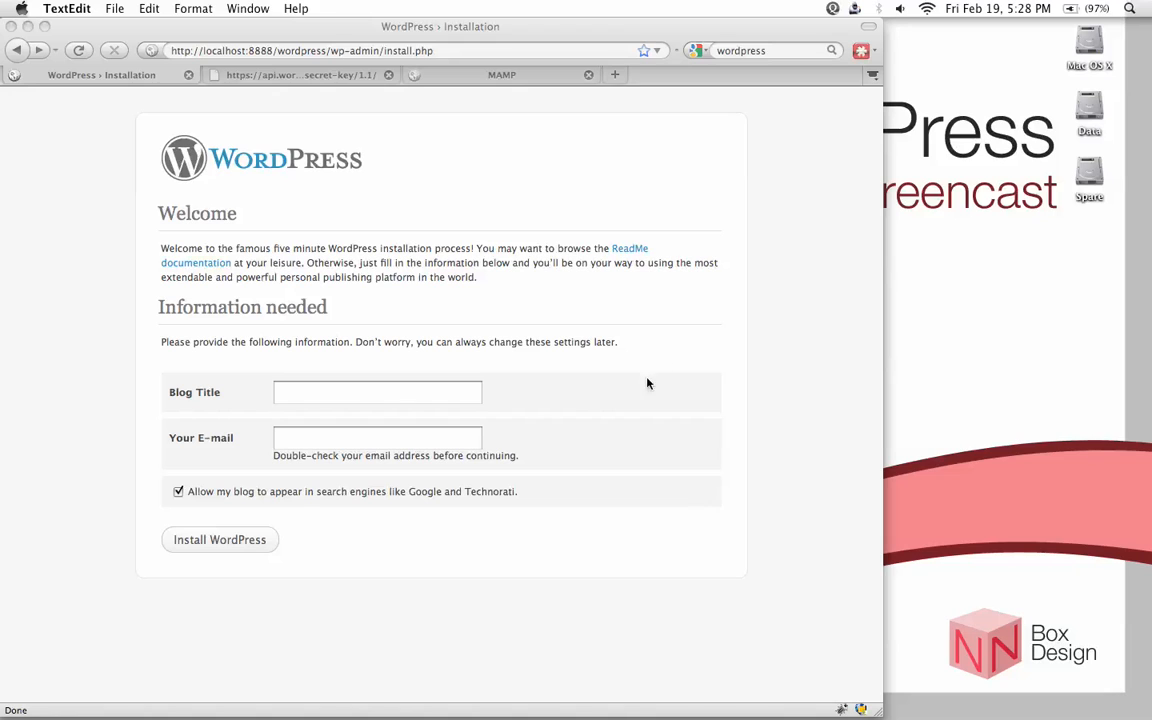
pyautogui.moveTo(620, 338)
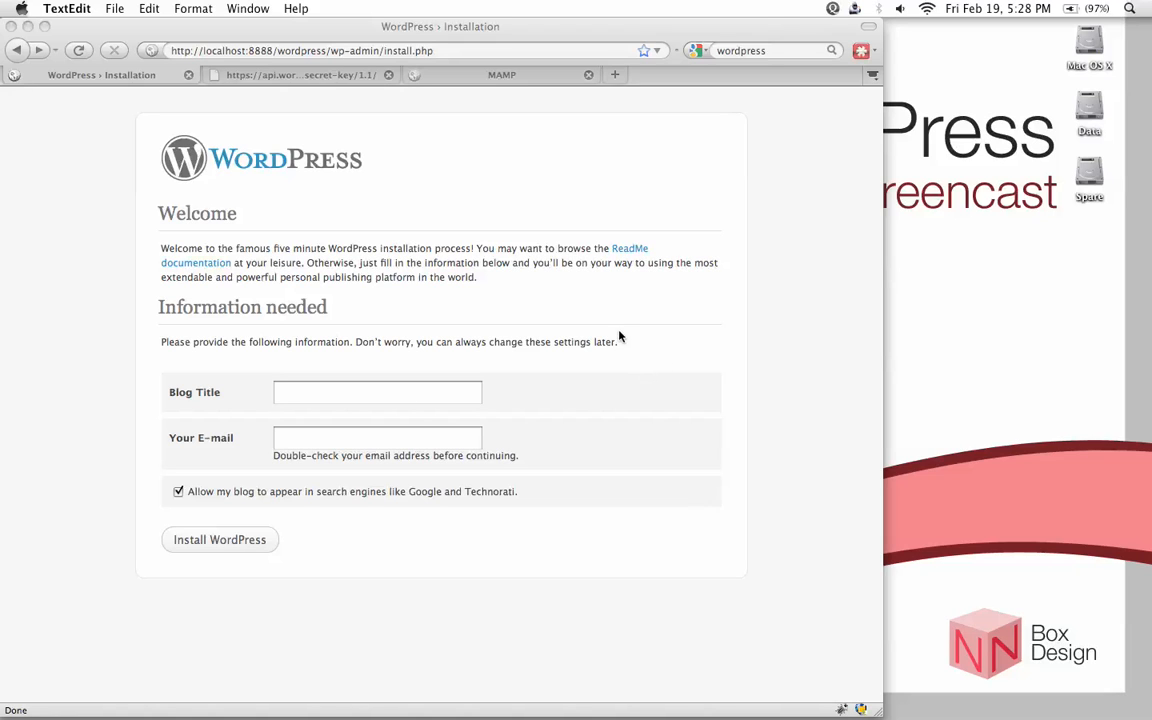
pyautogui.moveTo(505, 258)
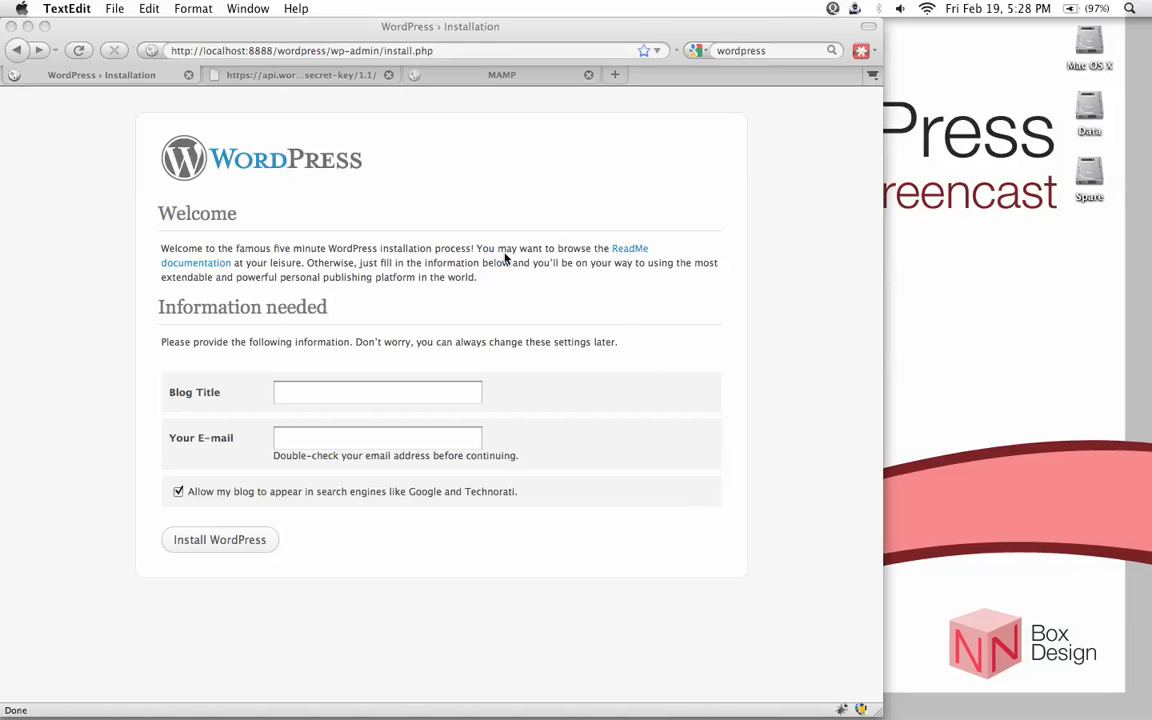
pyautogui.moveTo(378, 162)
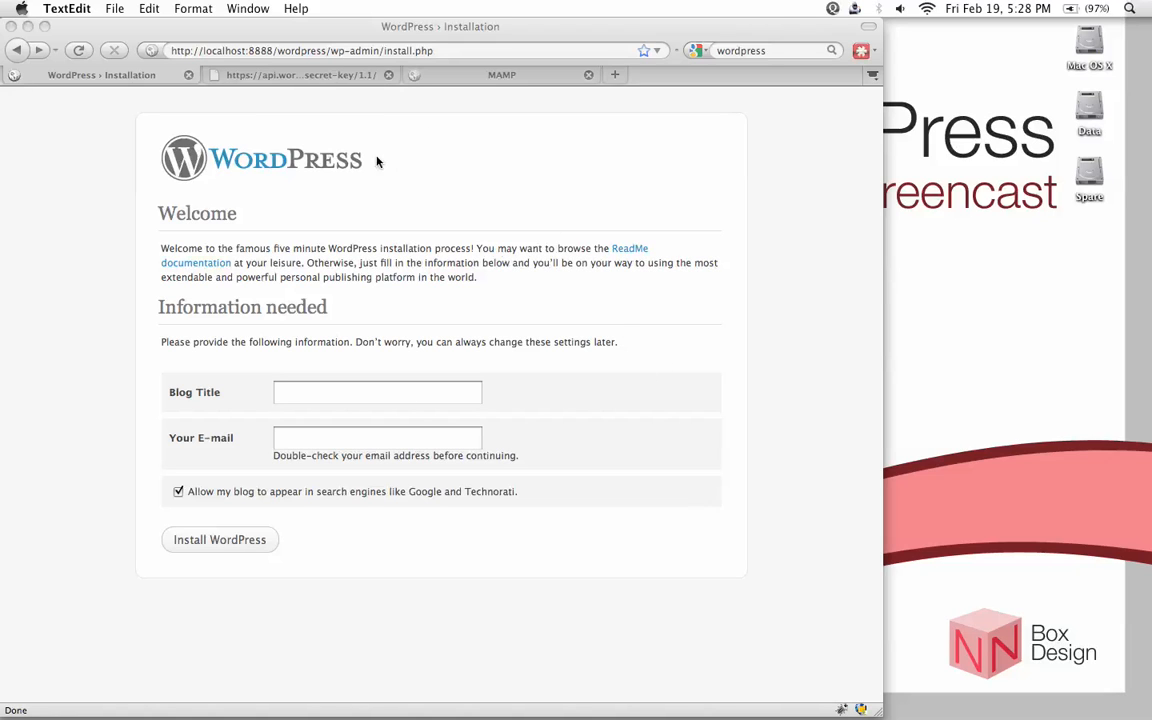
pyautogui.moveTo(70, 103)
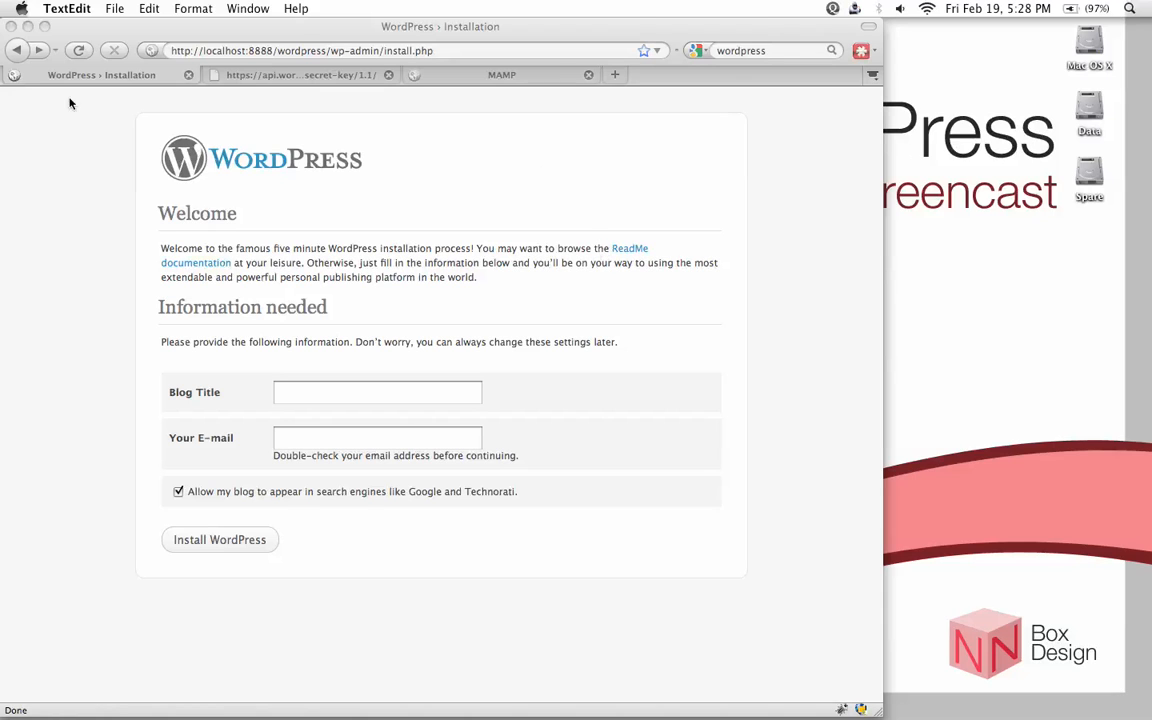
# - Enter title HTML 2 WordPress and email nightning@, hide from search engines, and install
pyautogui.click(377, 391)
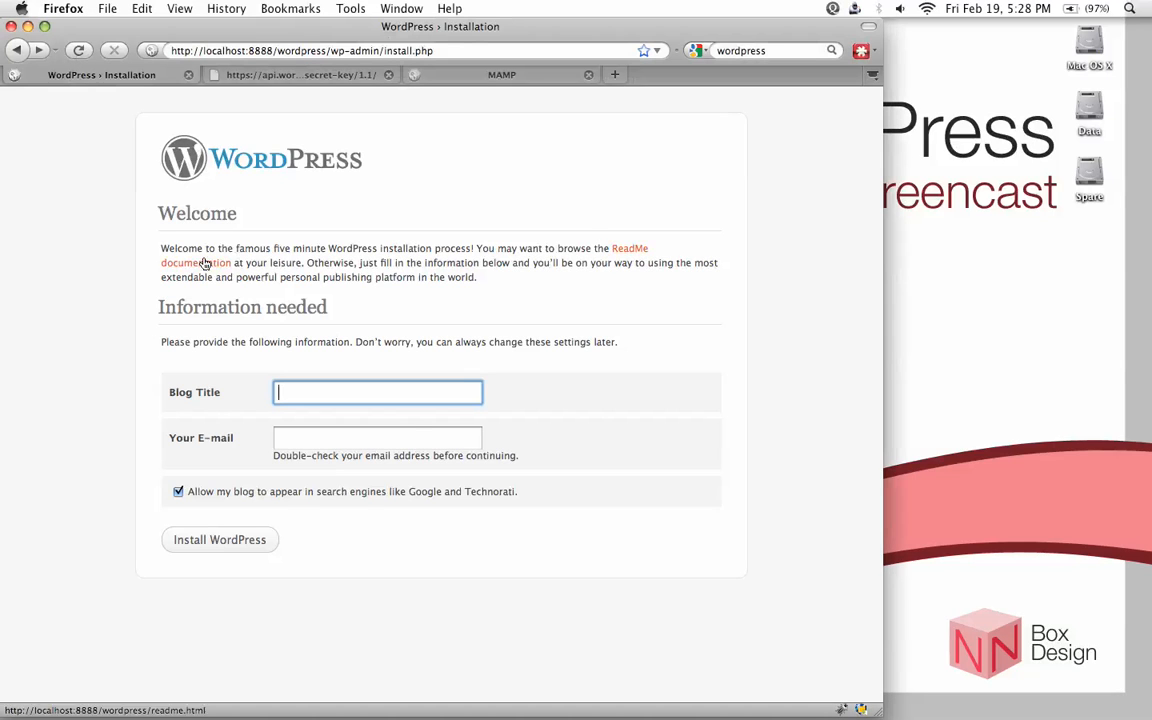
pyautogui.moveTo(520, 518)
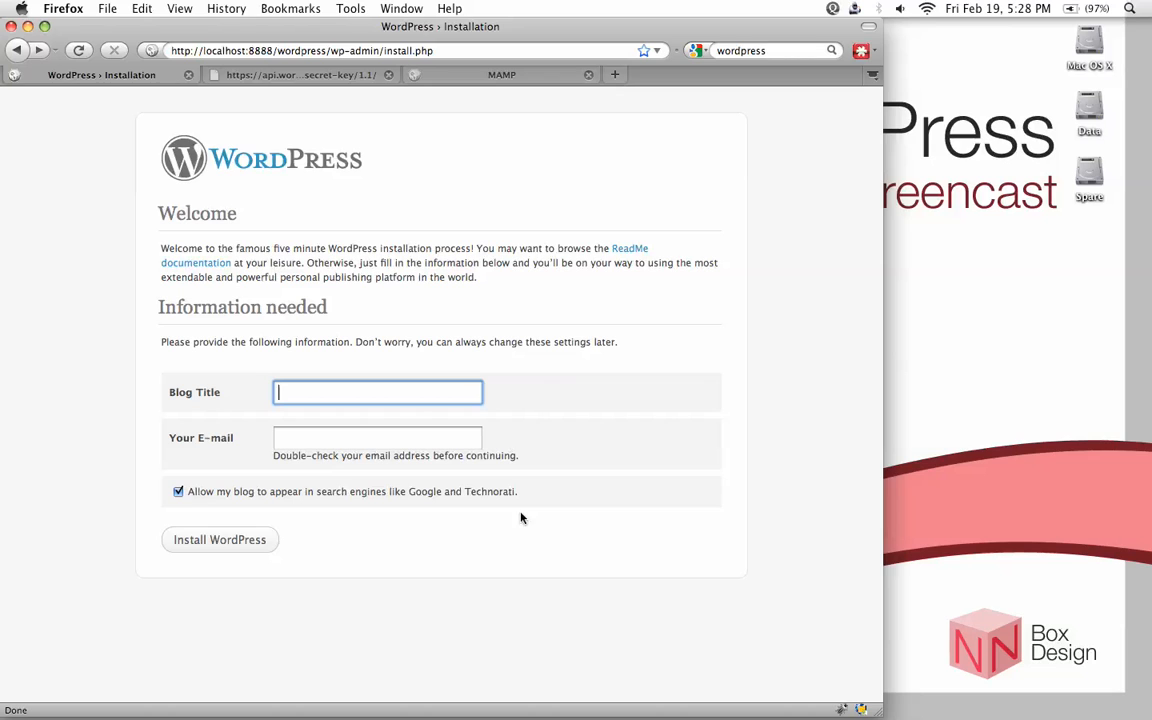
pyautogui.moveTo(350, 318)
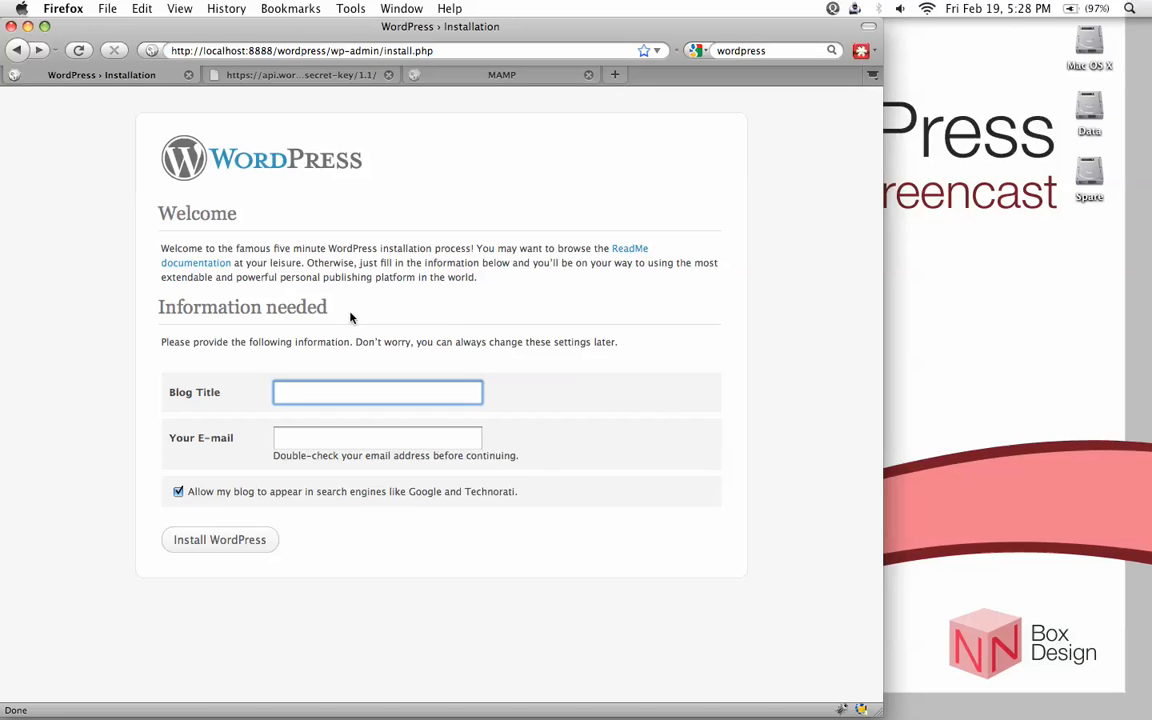
pyautogui.moveTo(395, 268)
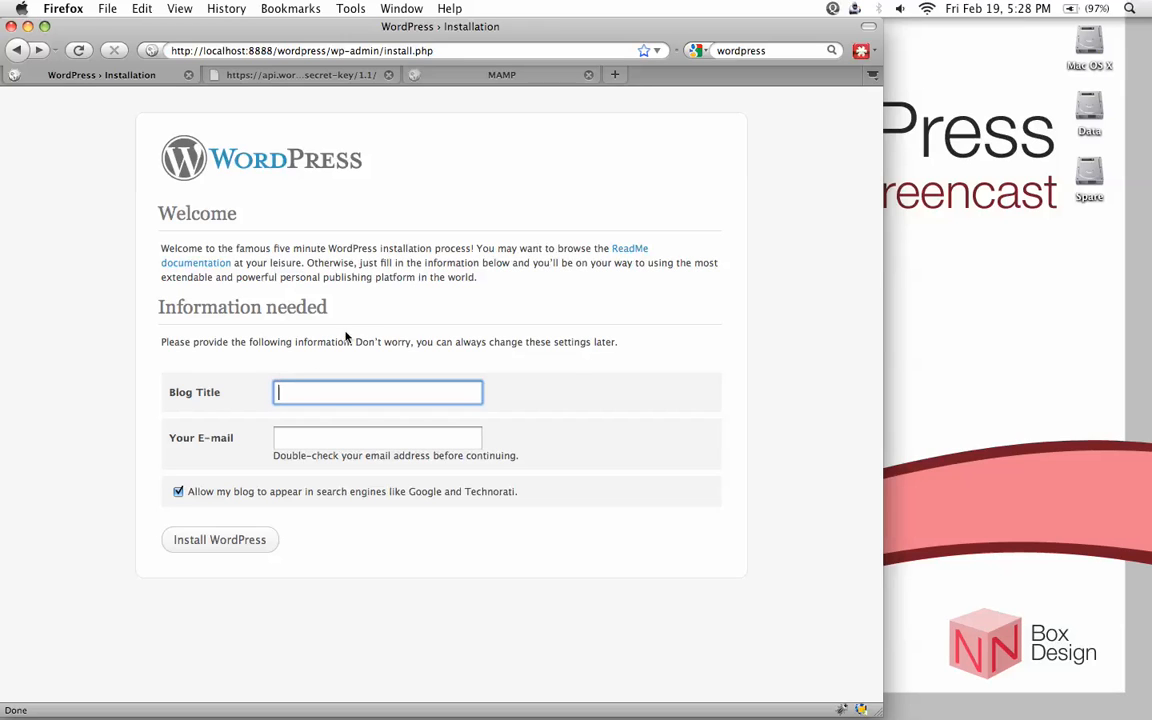
pyautogui.click(378, 391)
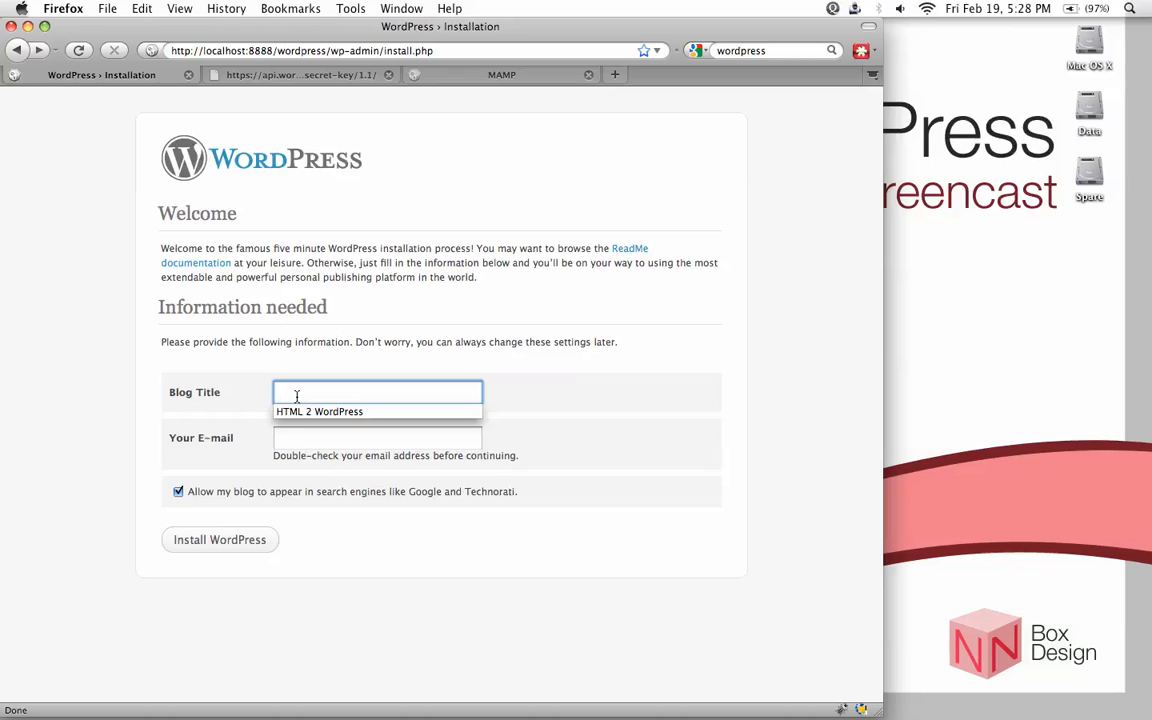
pyautogui.moveTo(320, 411)
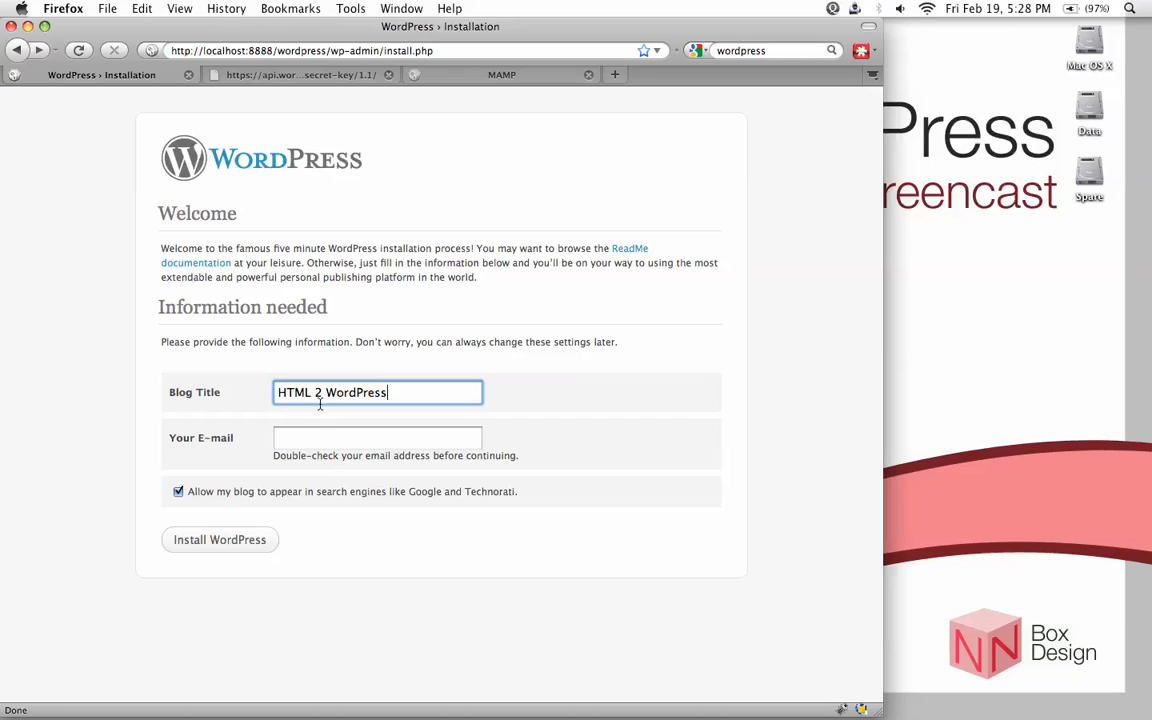
pyautogui.click(377, 438)
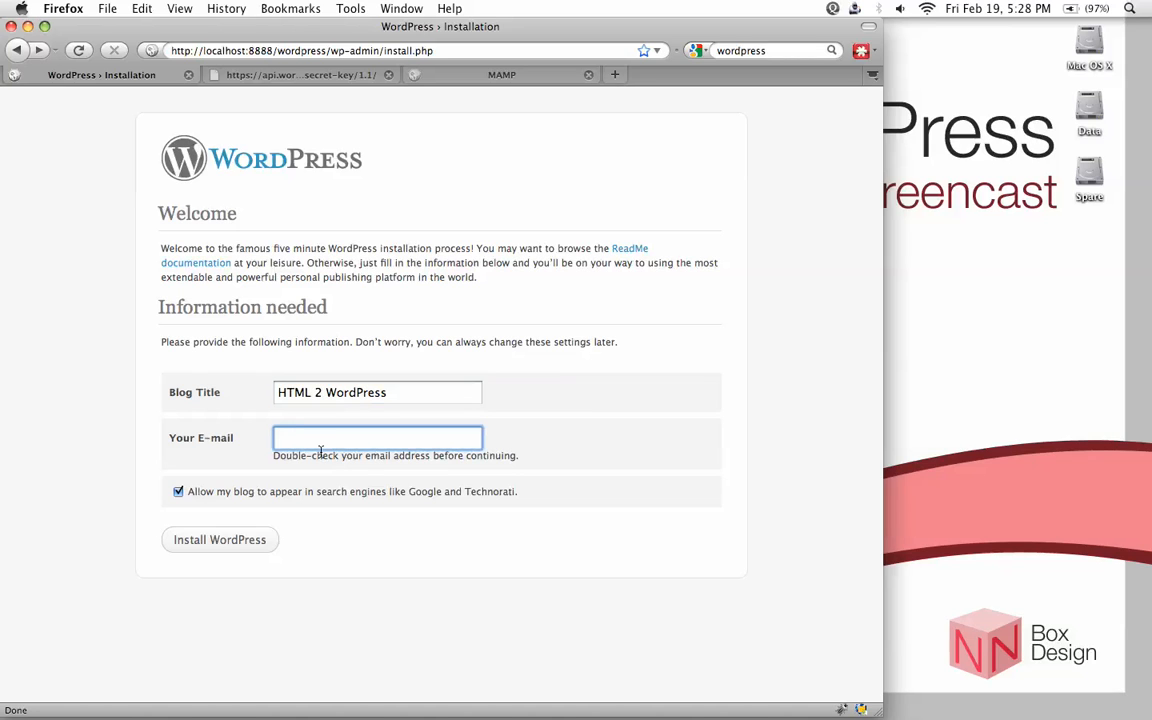
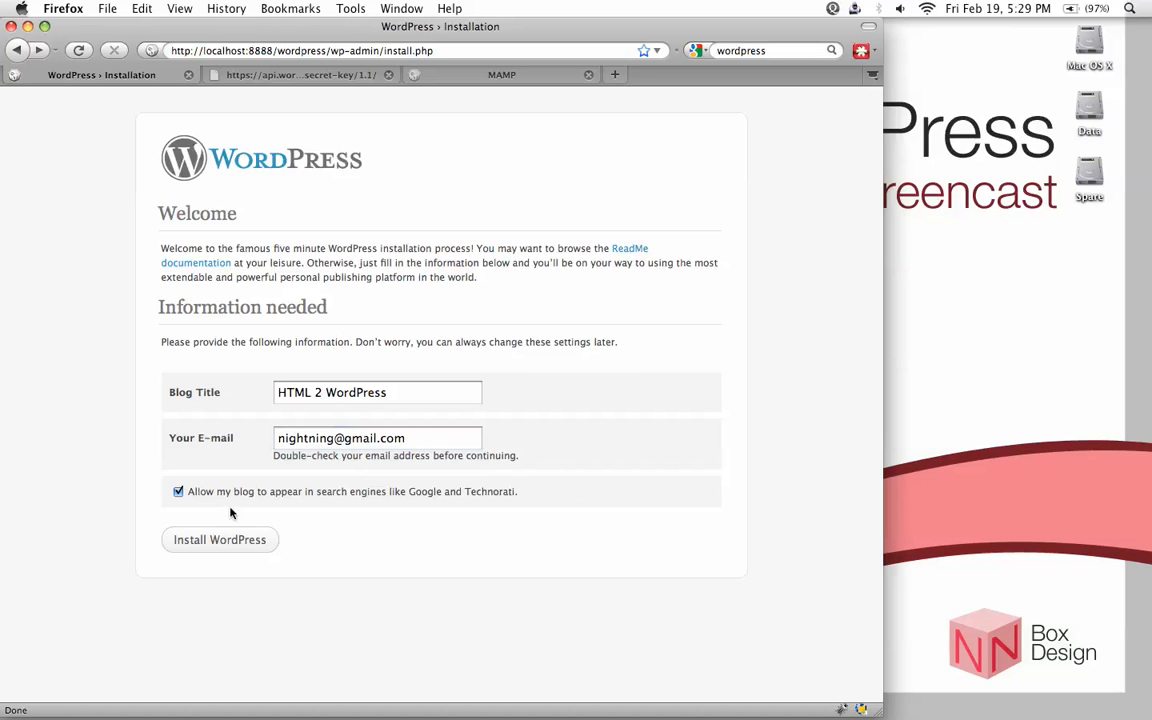
pyautogui.moveTo(249, 503)
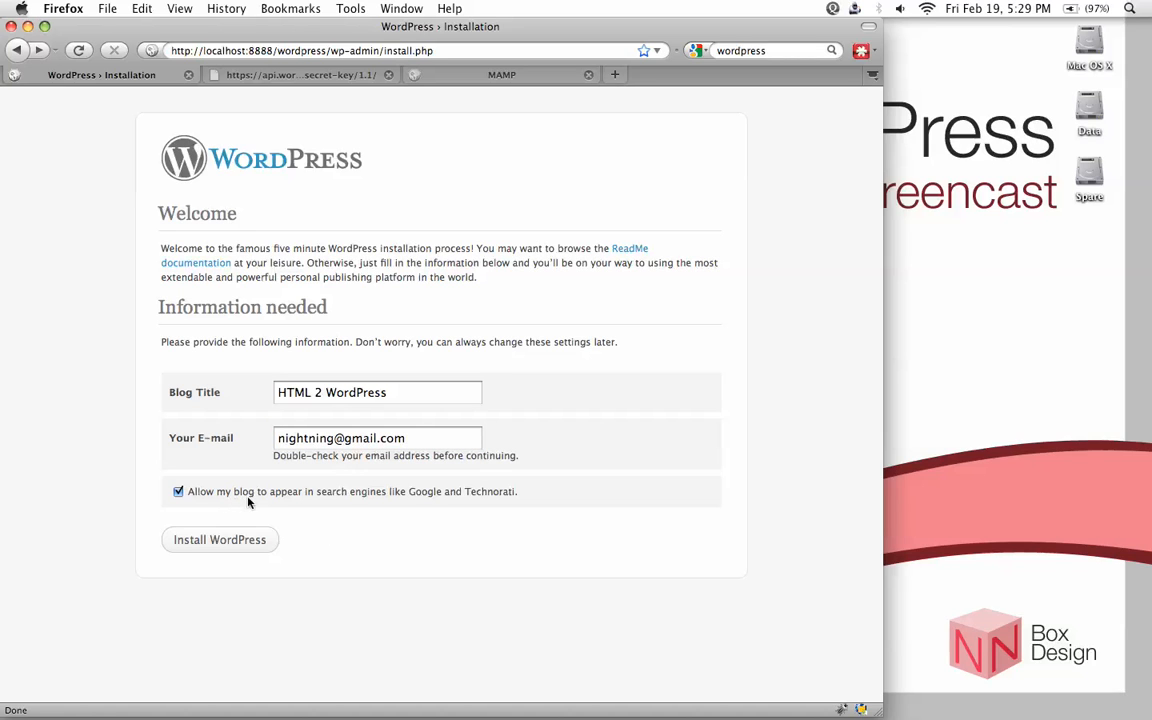
pyautogui.moveTo(361, 511)
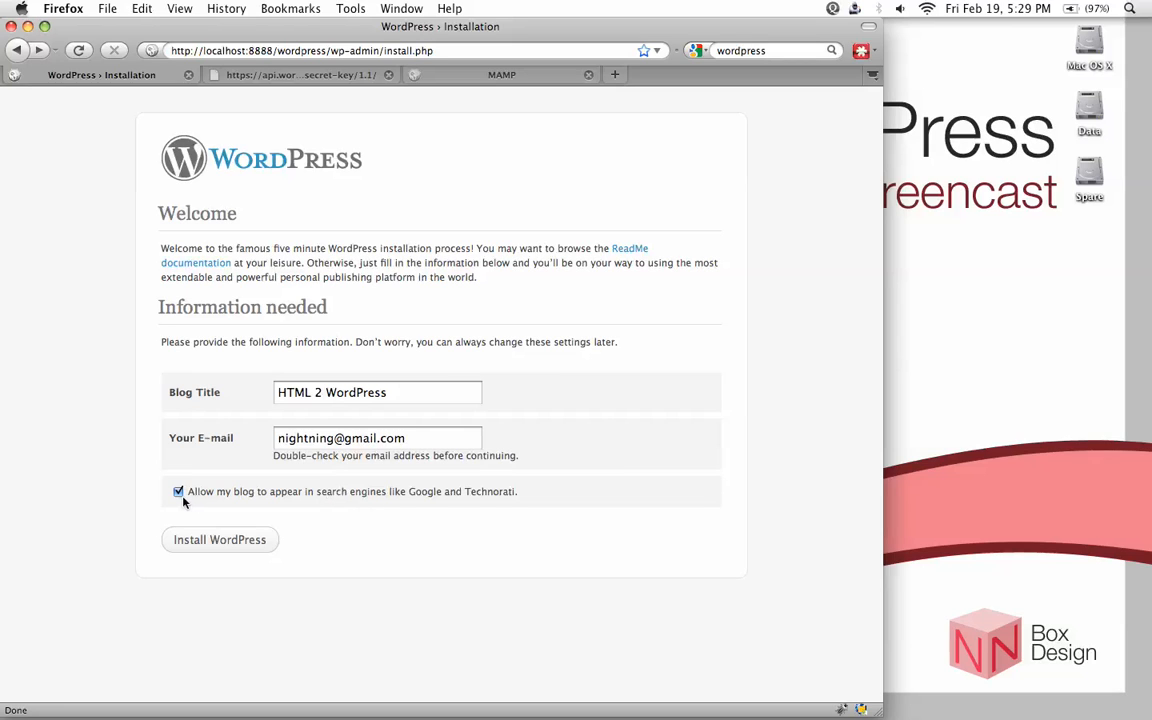
pyautogui.click(178, 491)
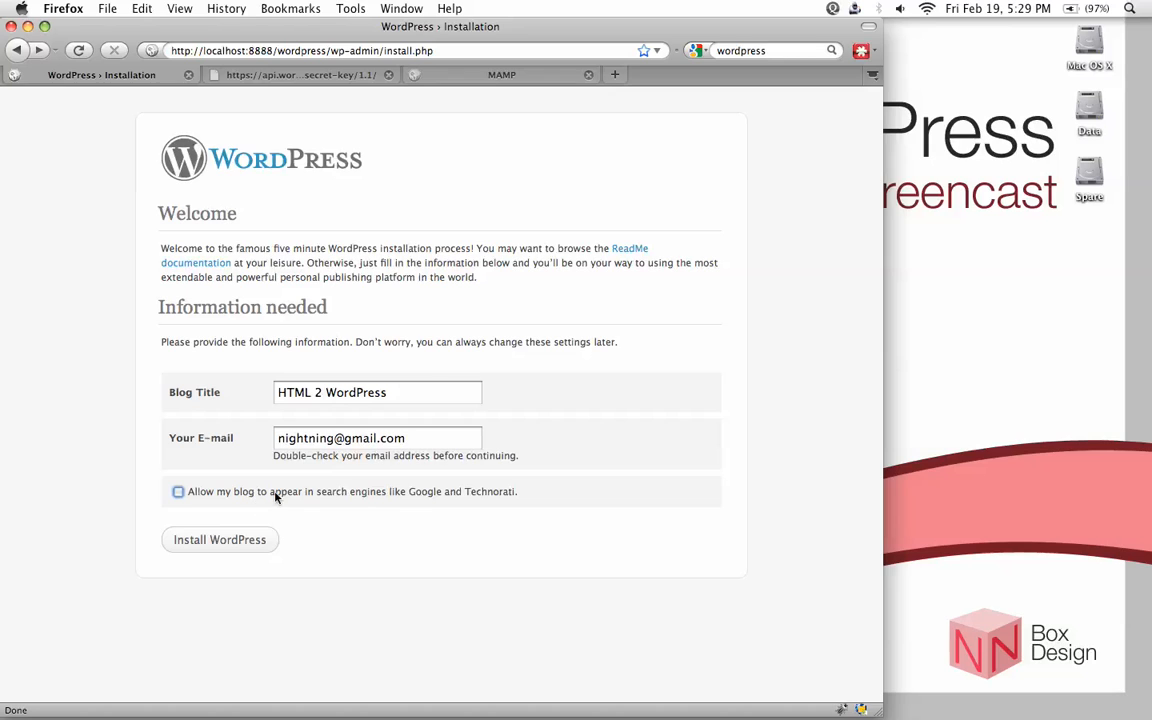
pyautogui.moveTo(267, 531)
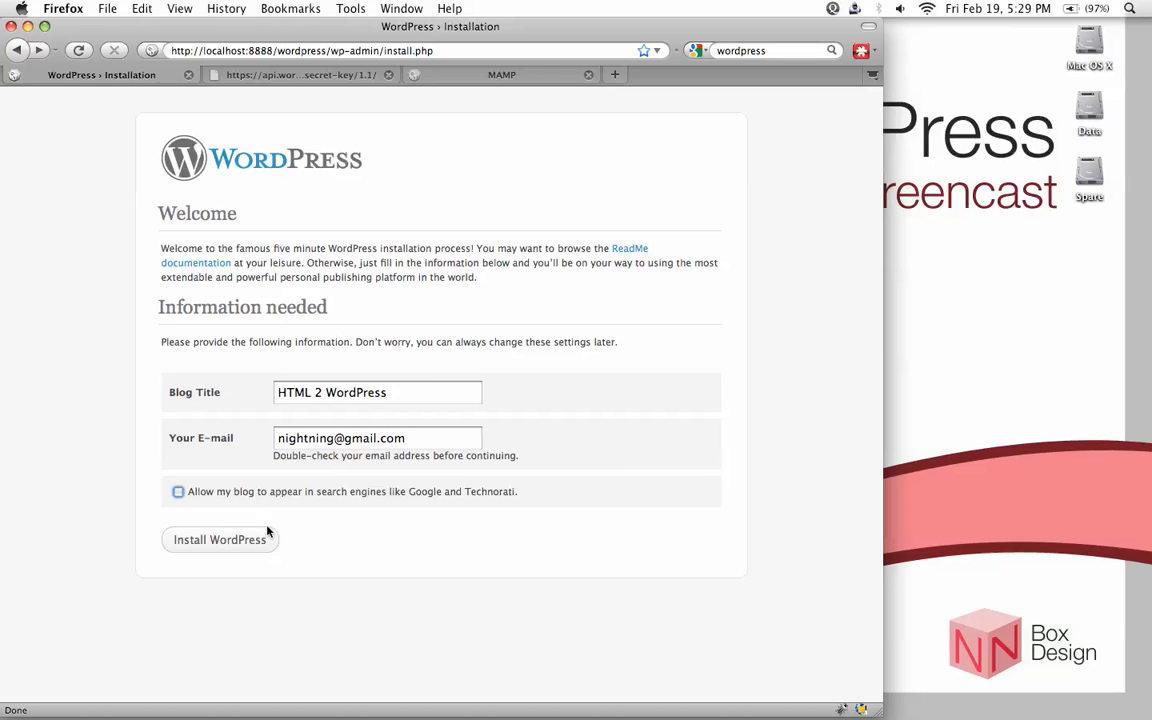
pyautogui.click(219, 540)
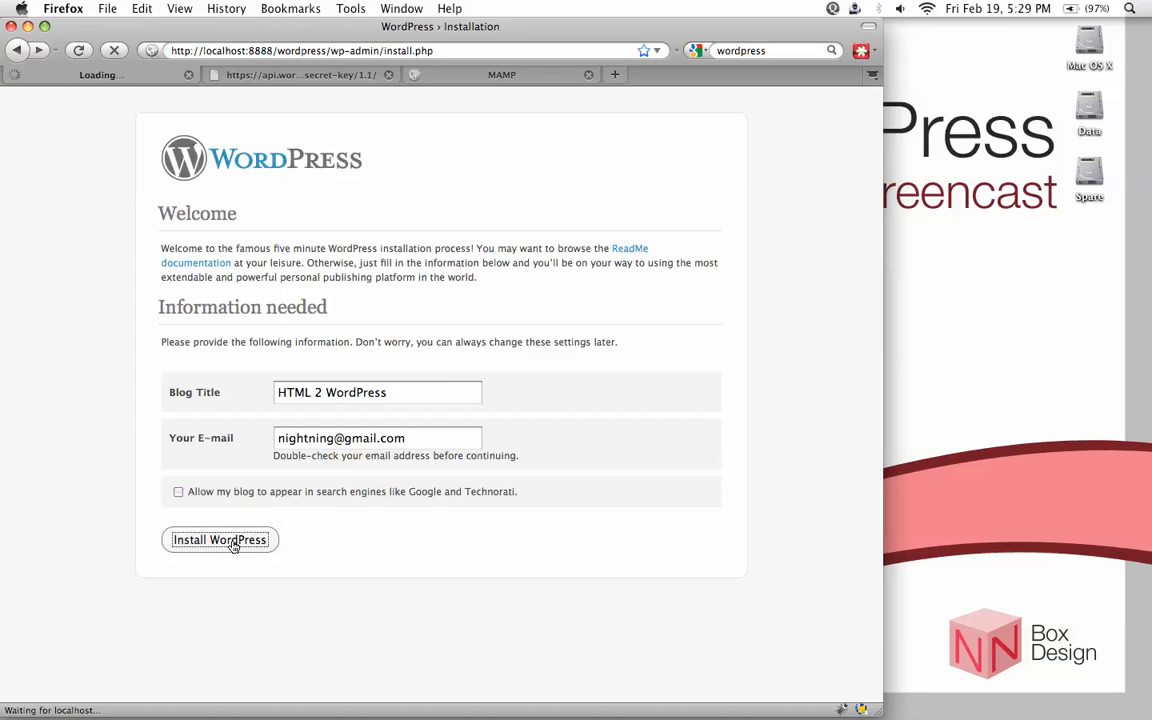
# - Select and copy the generated admin password, then go to the Log In page
pyautogui.click(219, 540)
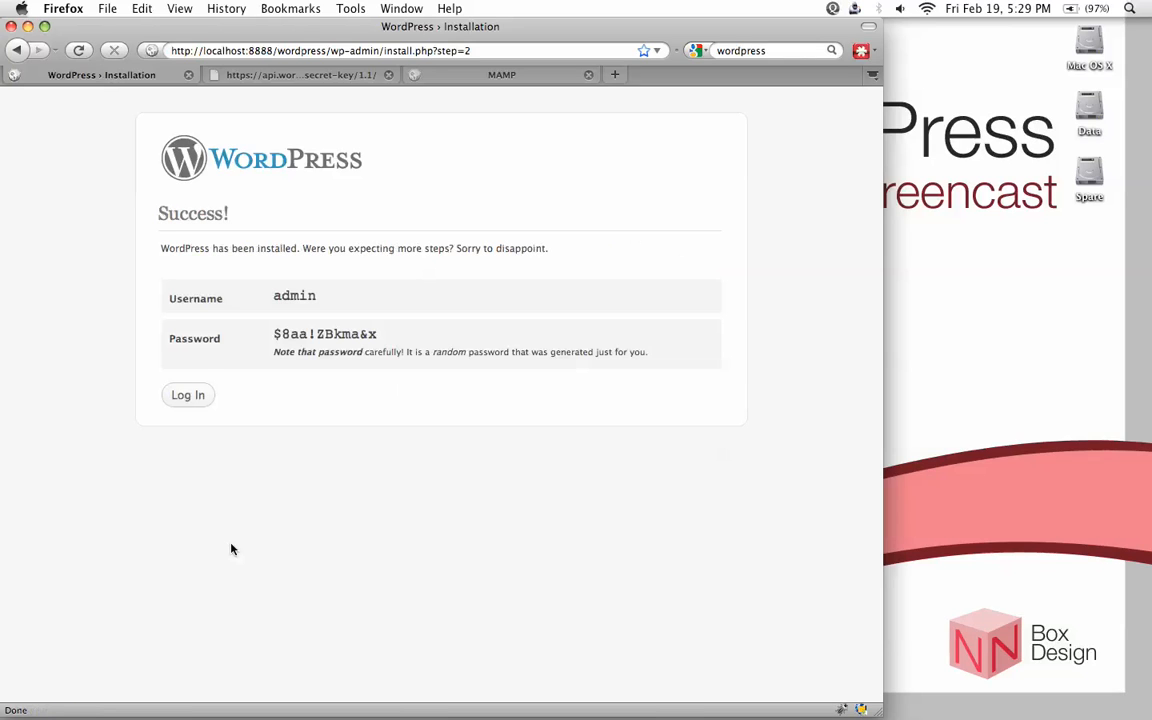
pyautogui.moveTo(156, 213)
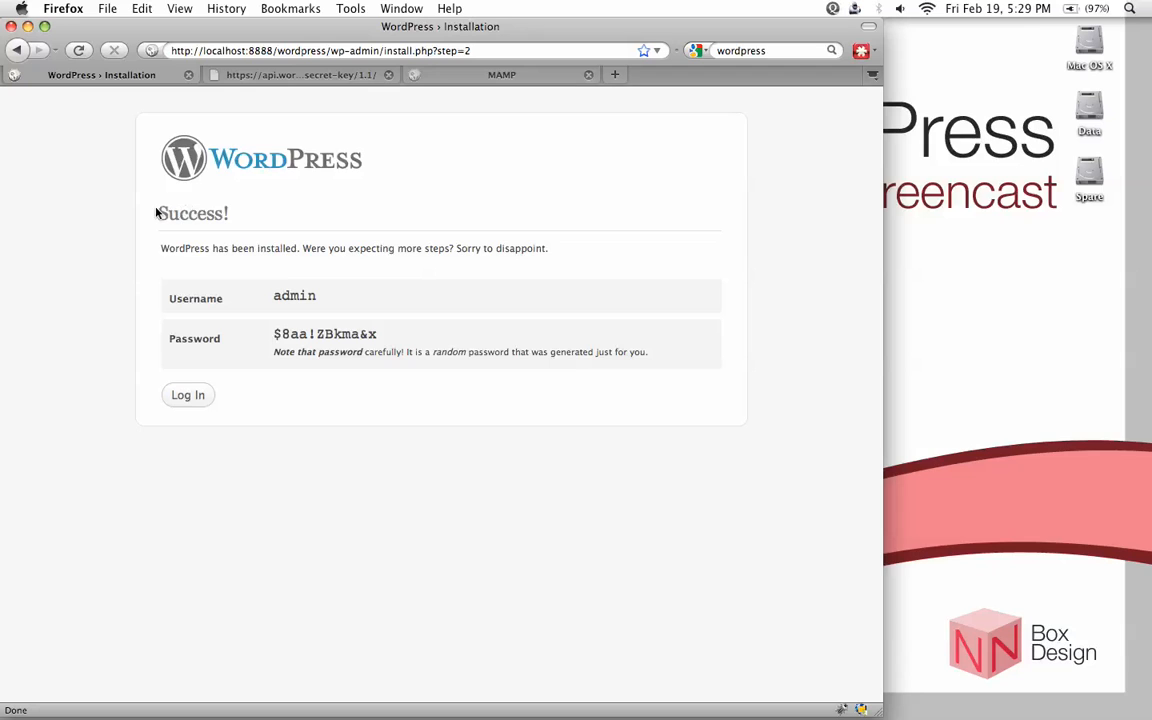
pyautogui.moveTo(184, 247)
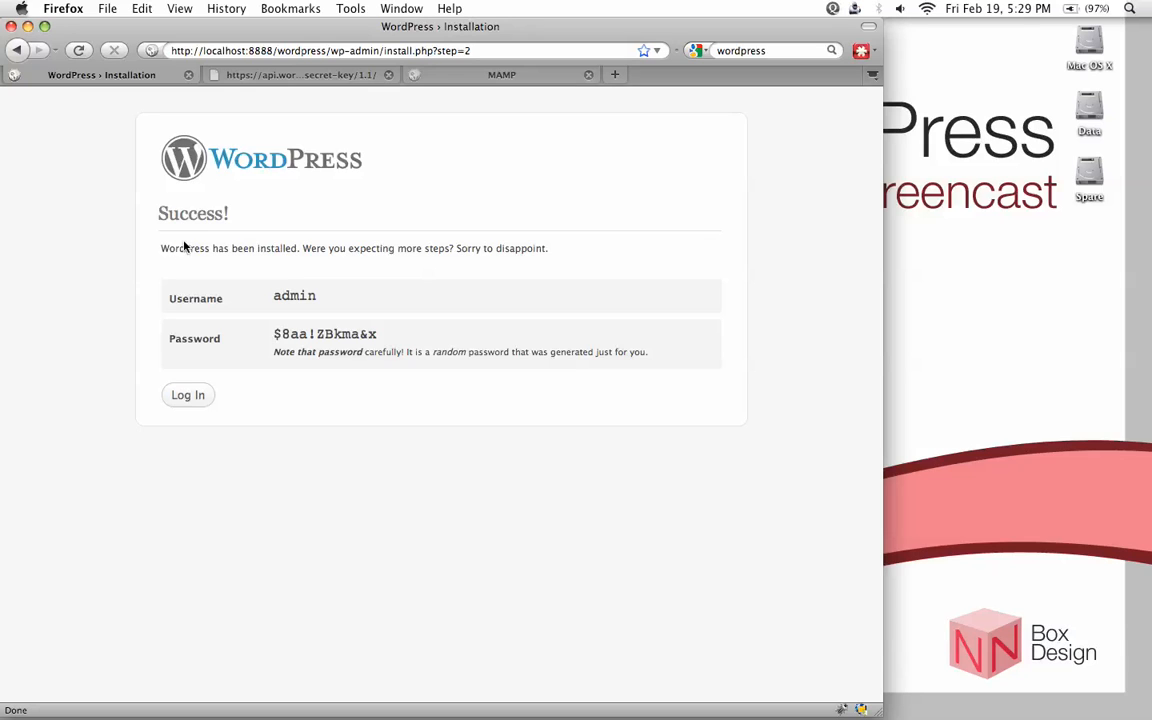
pyautogui.moveTo(283, 300)
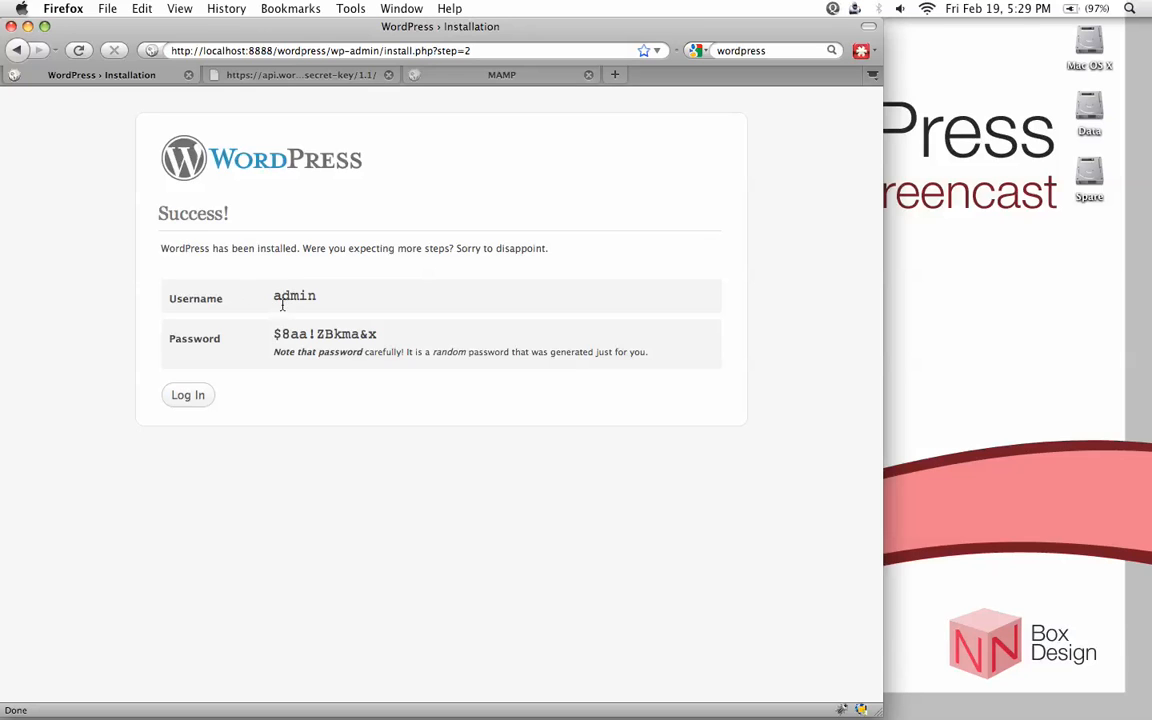
pyautogui.doubleClick(310, 334)
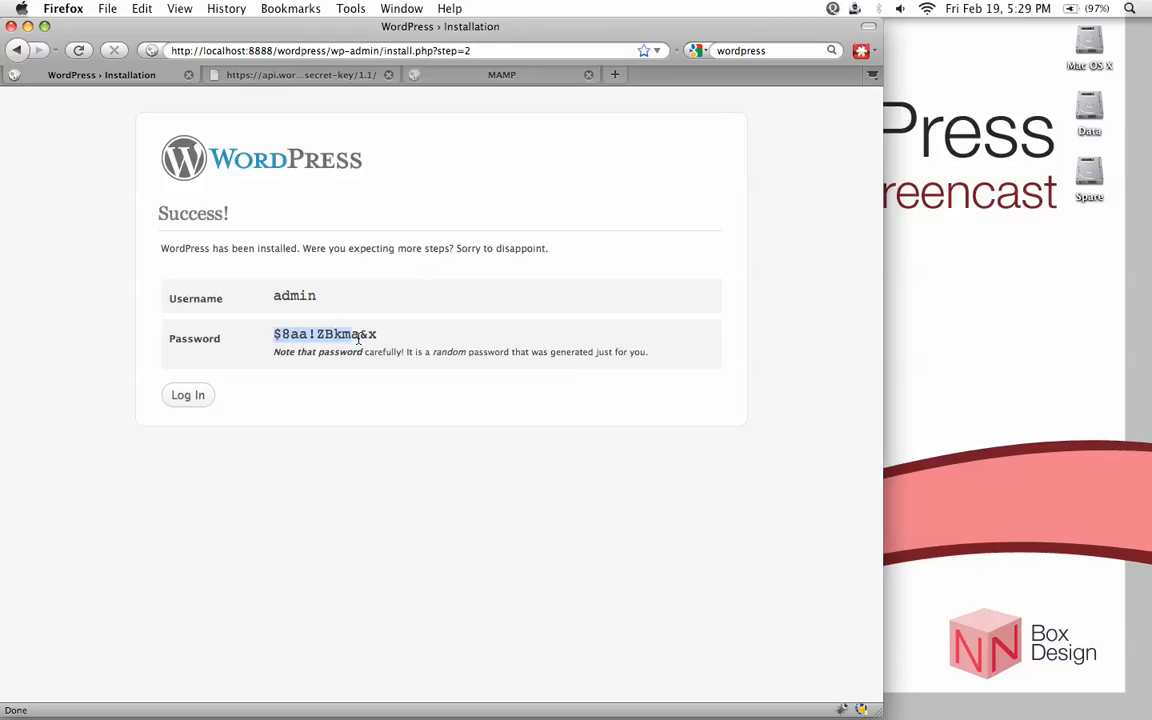
pyautogui.rightClick(324, 334)
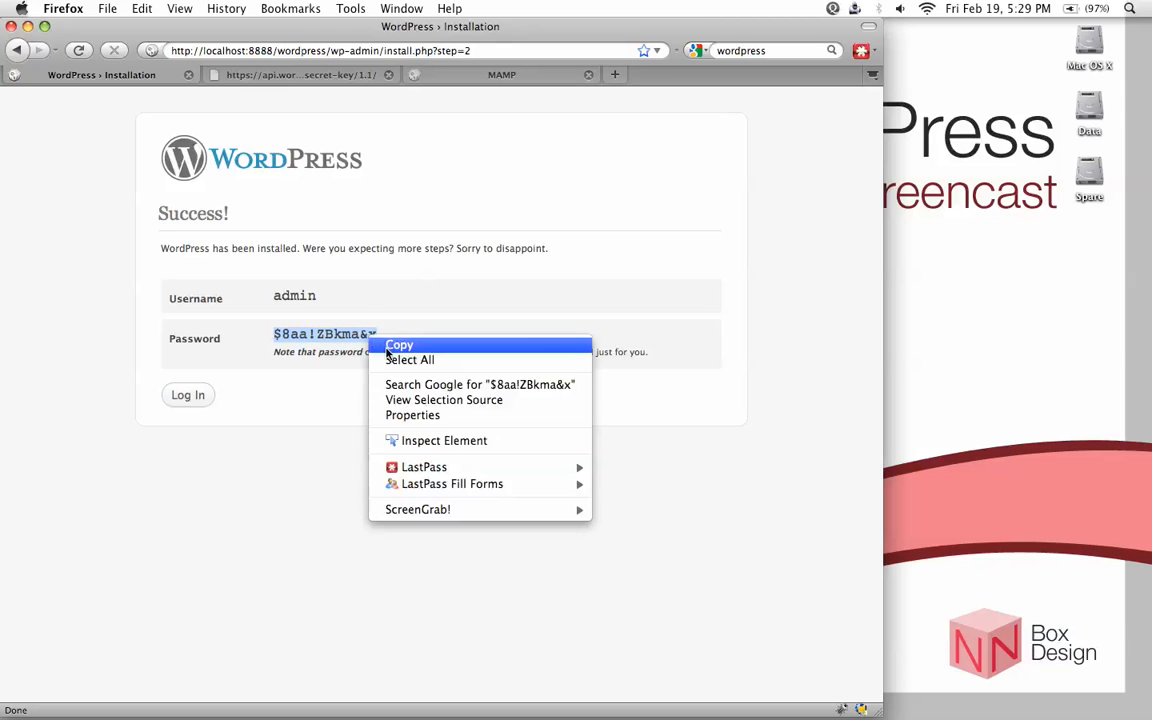
pyautogui.click(399, 345)
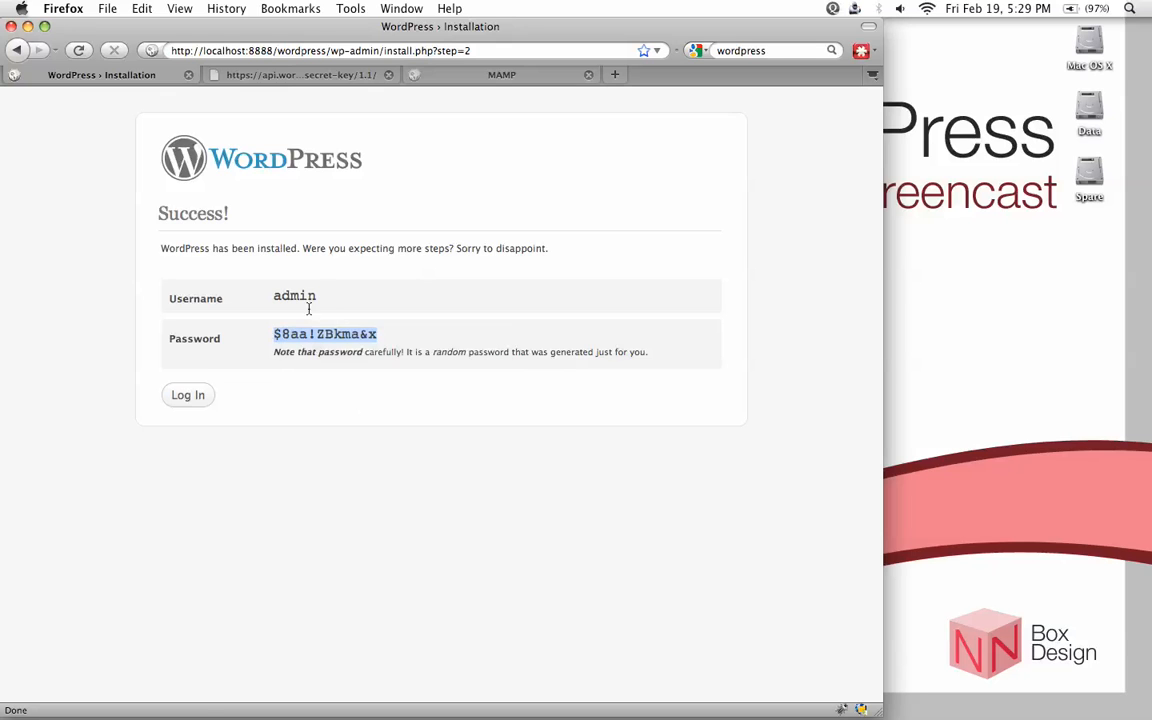
pyautogui.click(188, 394)
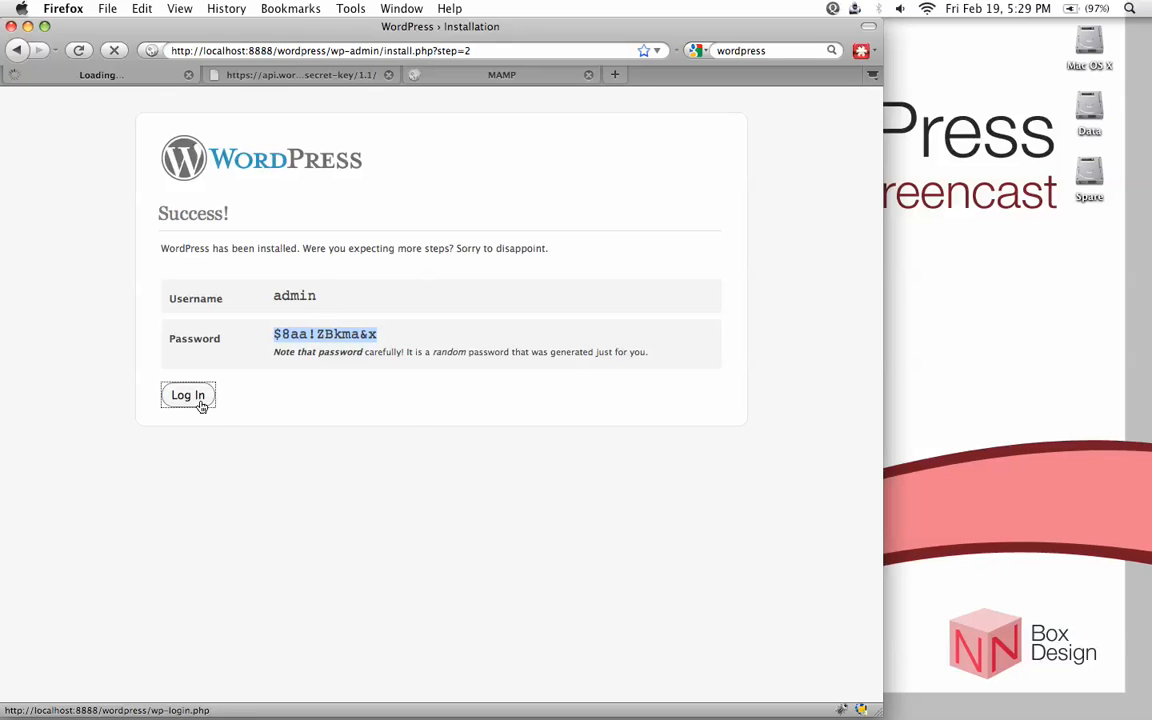
# - Log in to HTML 2 WordPress with username 'admin' and the generated password
pyautogui.click(187, 395)
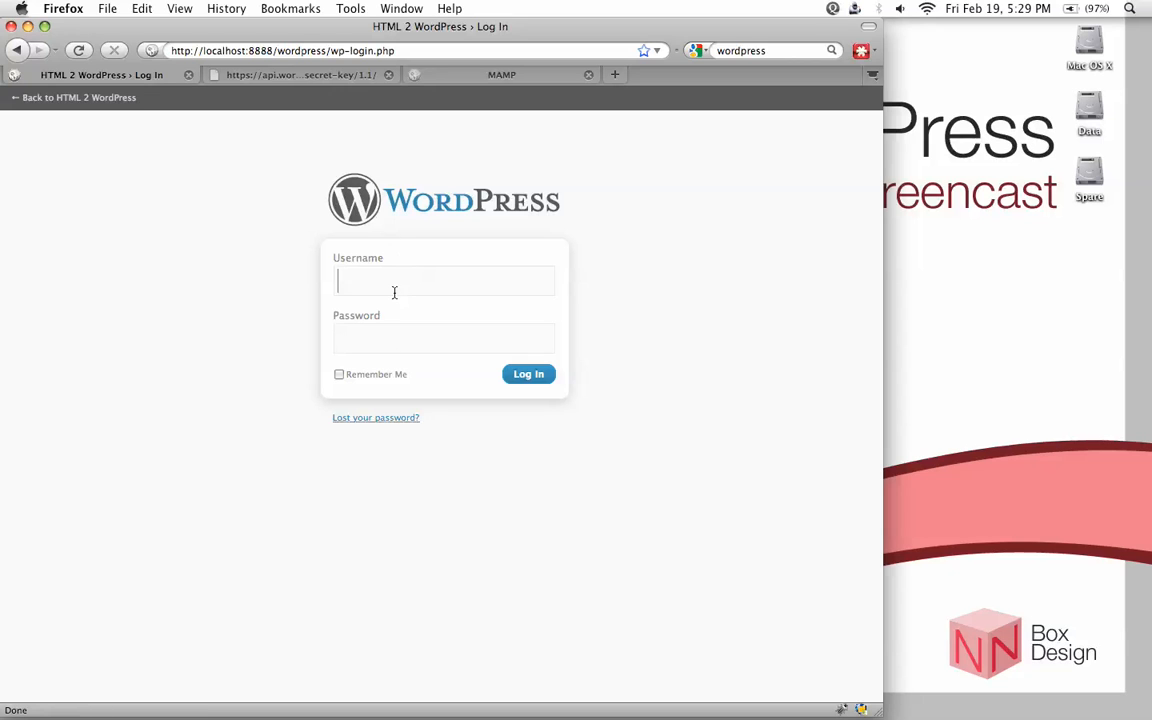
pyautogui.write('admin')
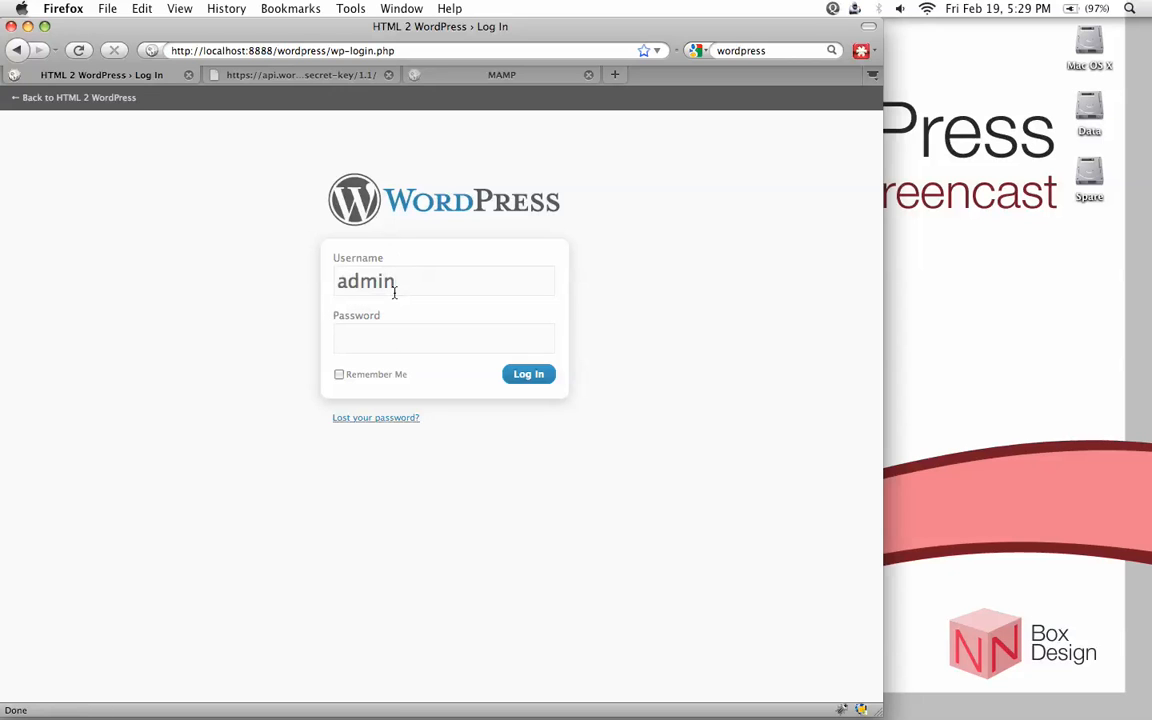
pyautogui.write('password')
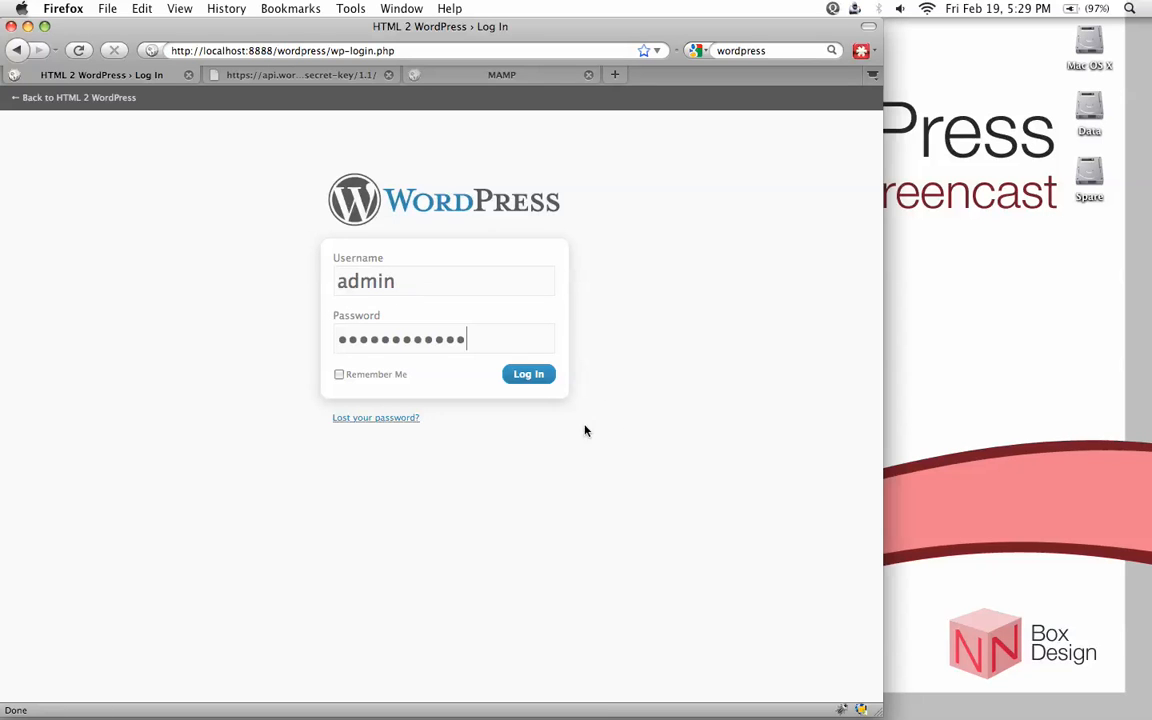
pyautogui.click(528, 373)
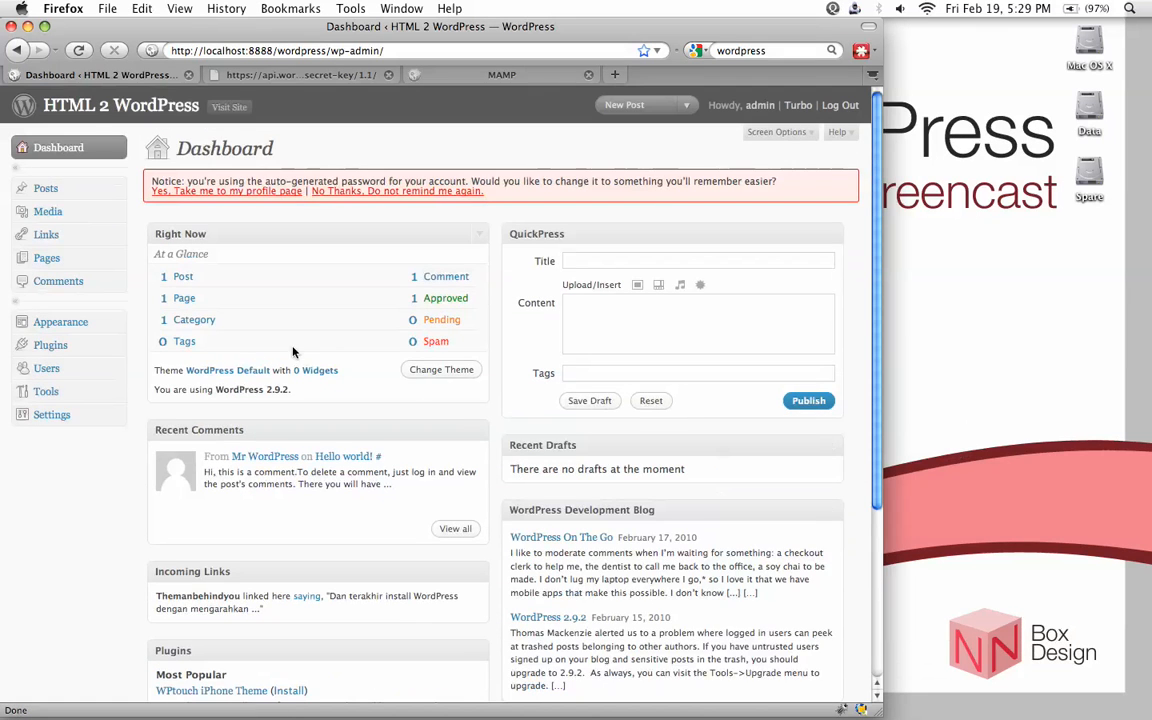
# - Open the public HTML 2 WordPress site from 'Visit Site' in a new Firefox tab
pyautogui.rightClick(229, 107)
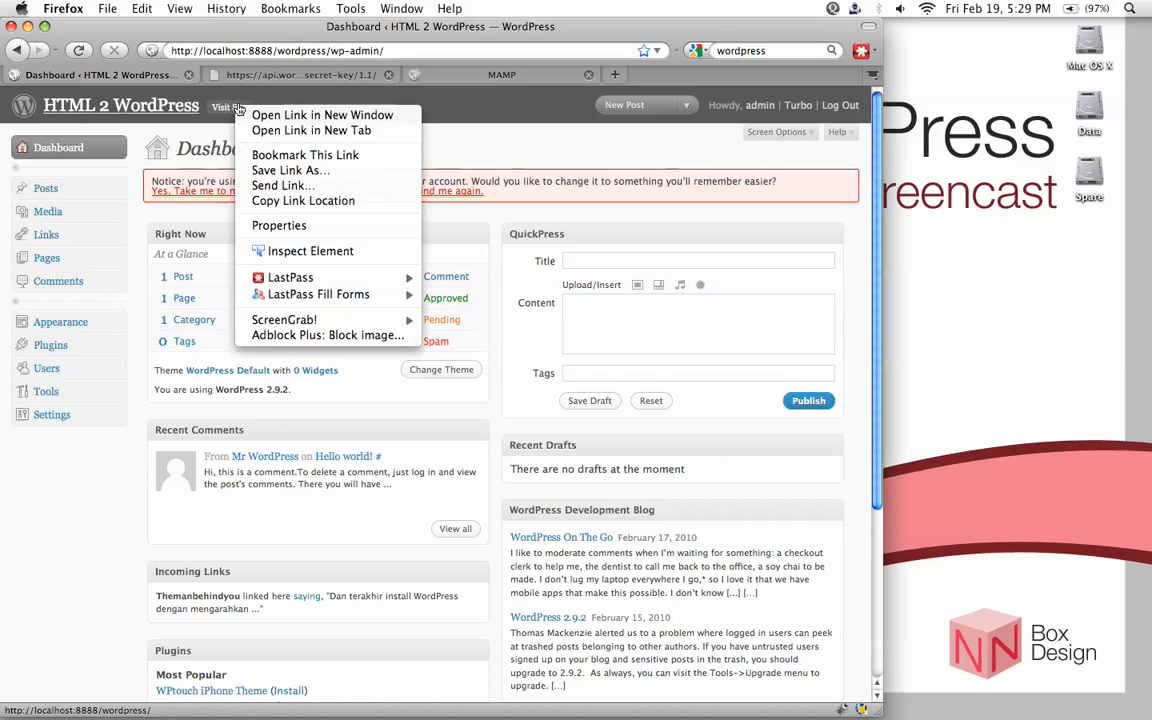
pyautogui.click(311, 130)
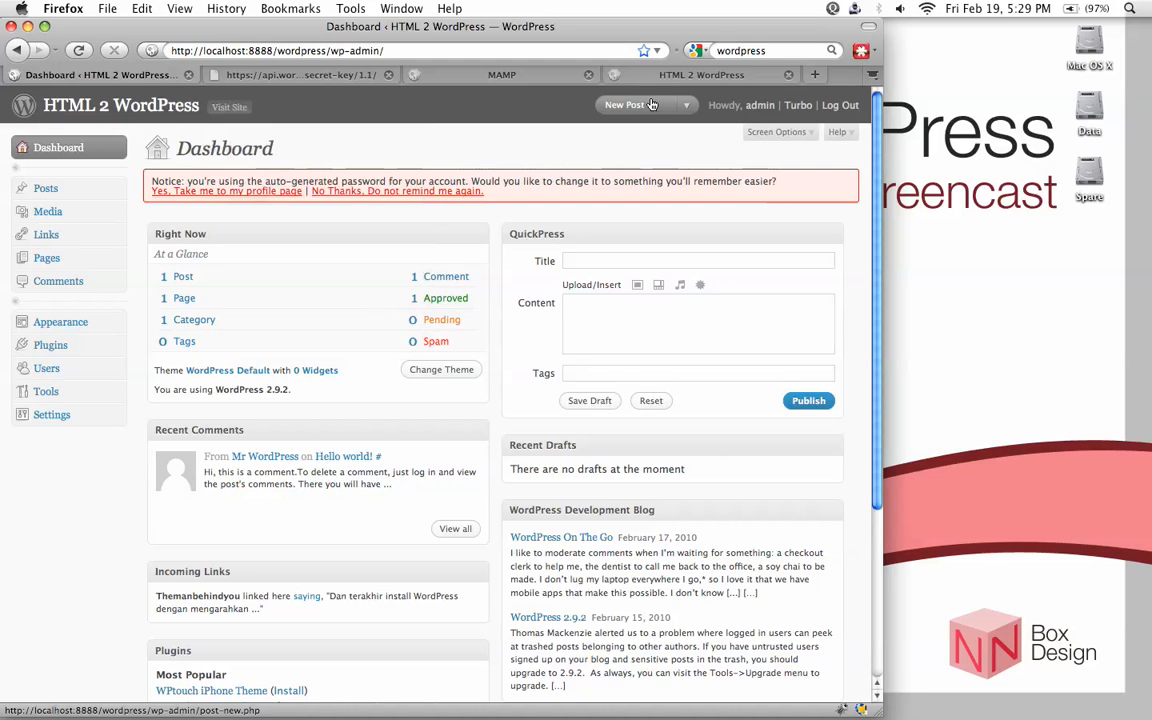